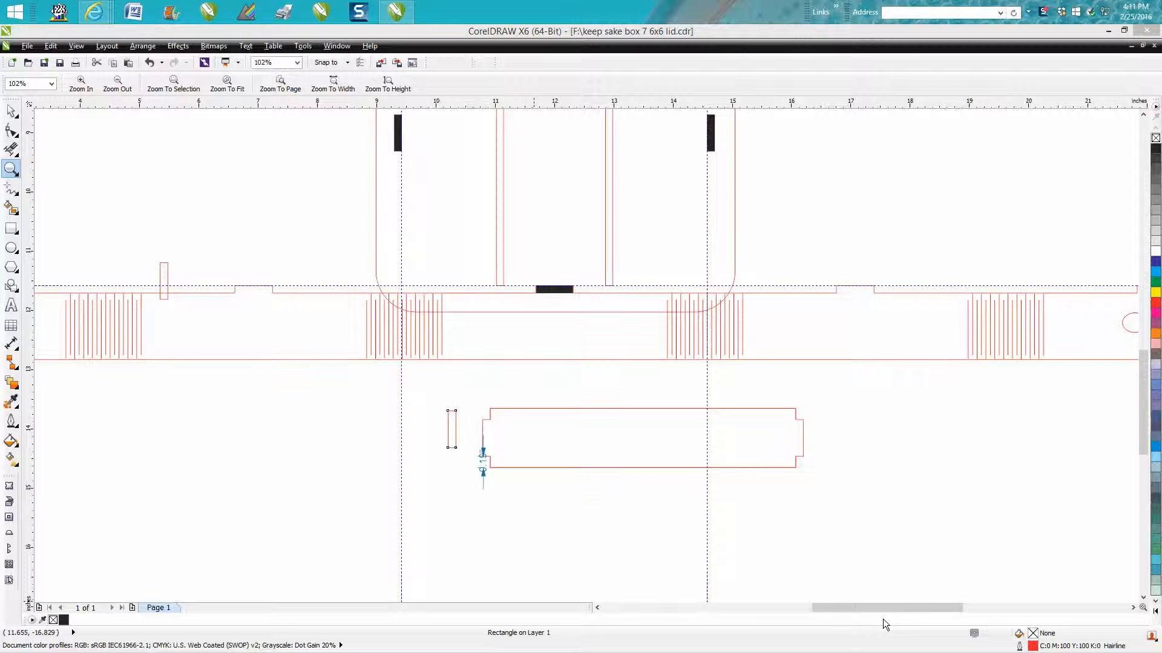
{"action": "mouse_move", "coordinate": [520, 415]}
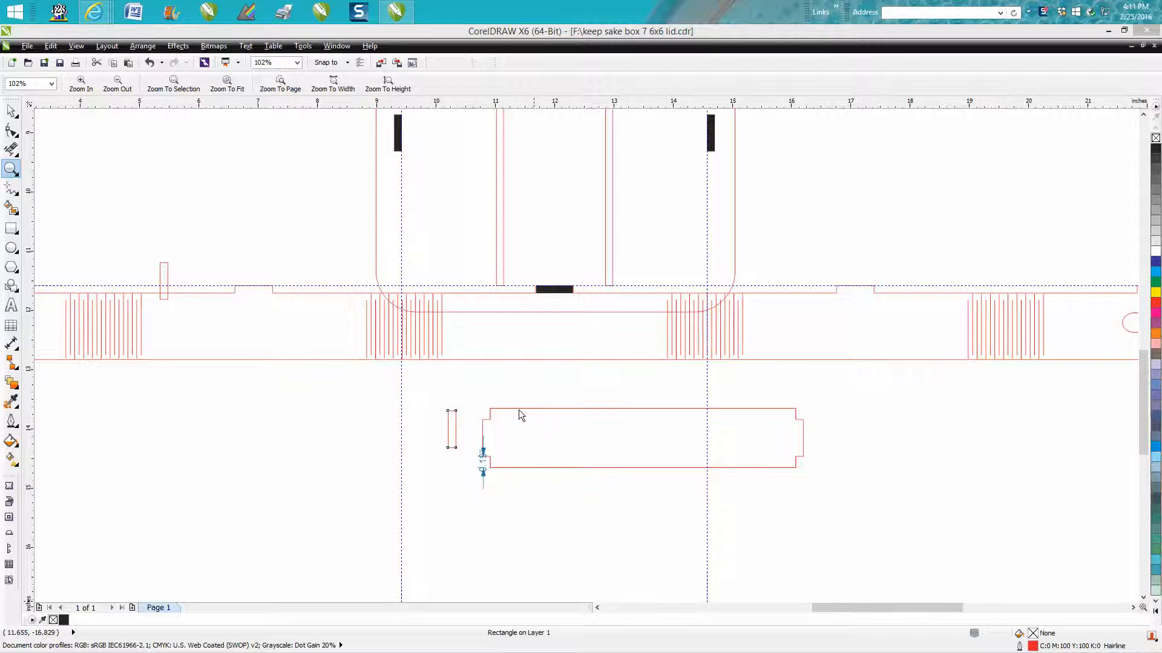
{"action": "mouse_move", "coordinate": [649, 450]}
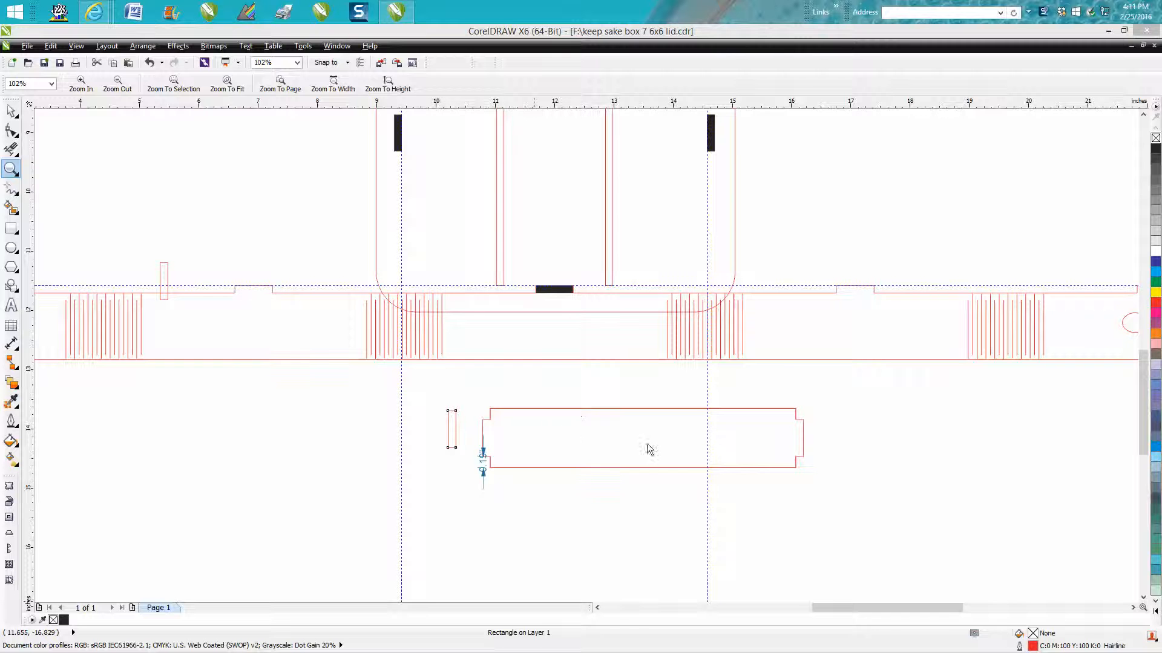
{"action": "mouse_move", "coordinate": [593, 374]}
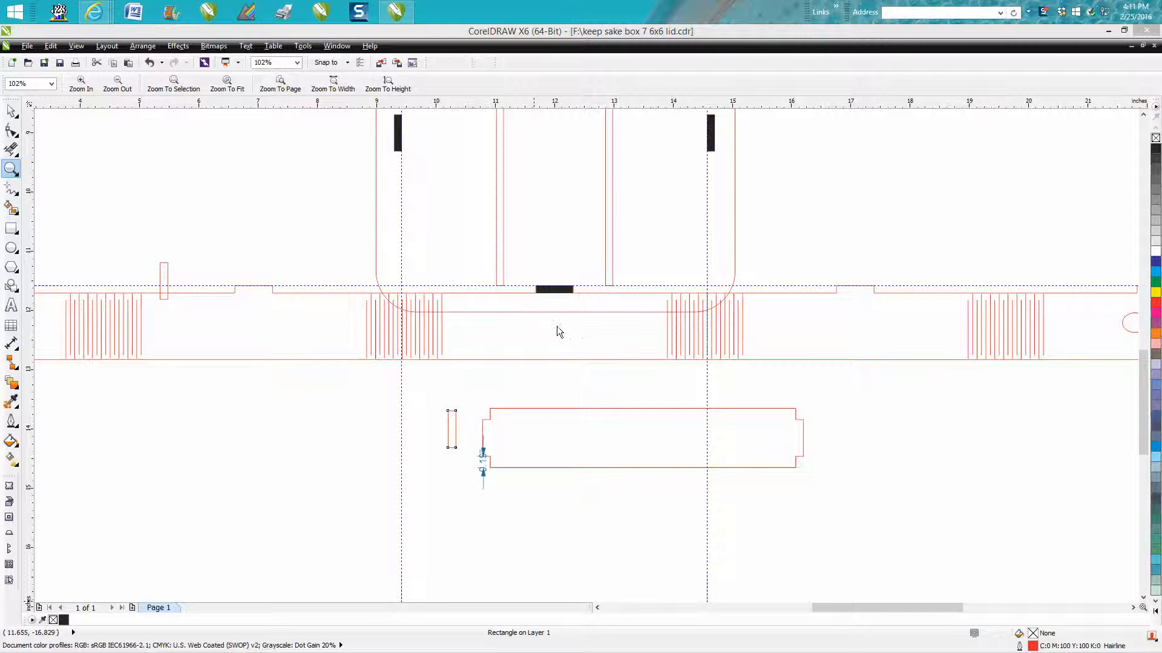
{"action": "mouse_move", "coordinate": [621, 342]}
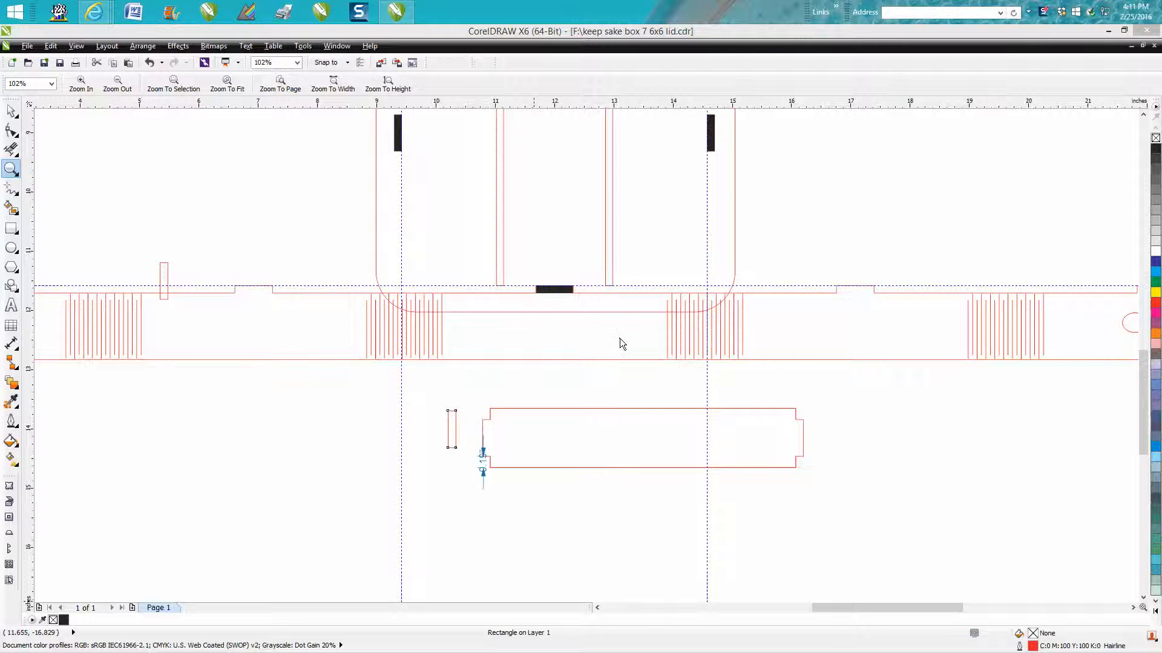
{"action": "mouse_move", "coordinate": [558, 417]}
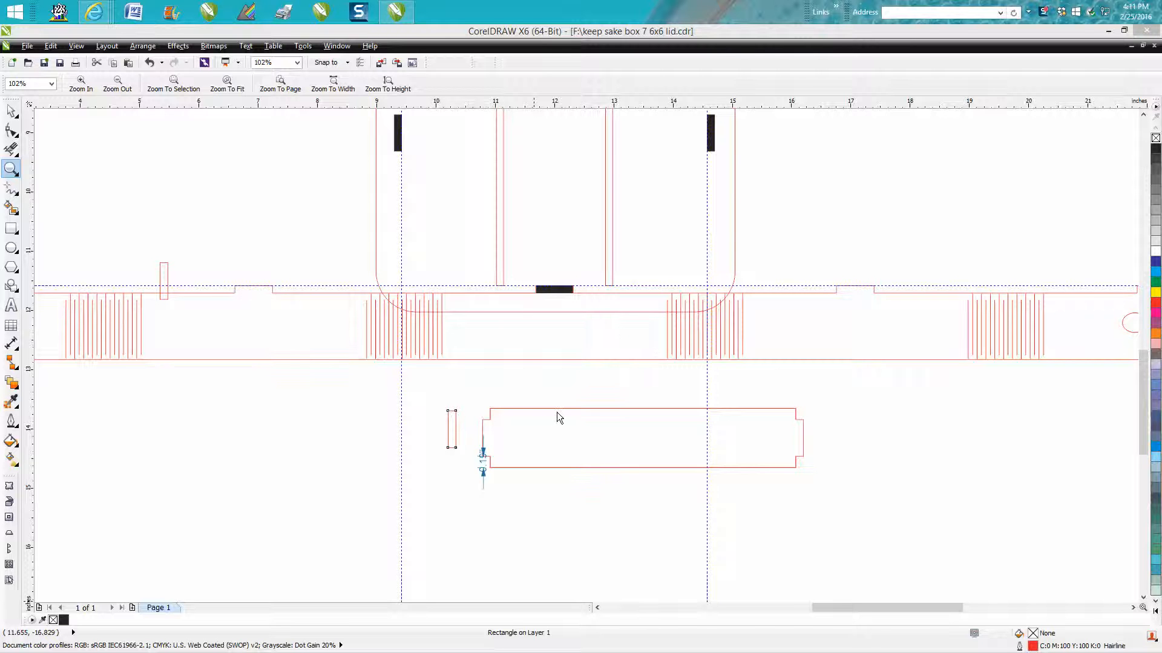
{"action": "mouse_move", "coordinate": [551, 364]}
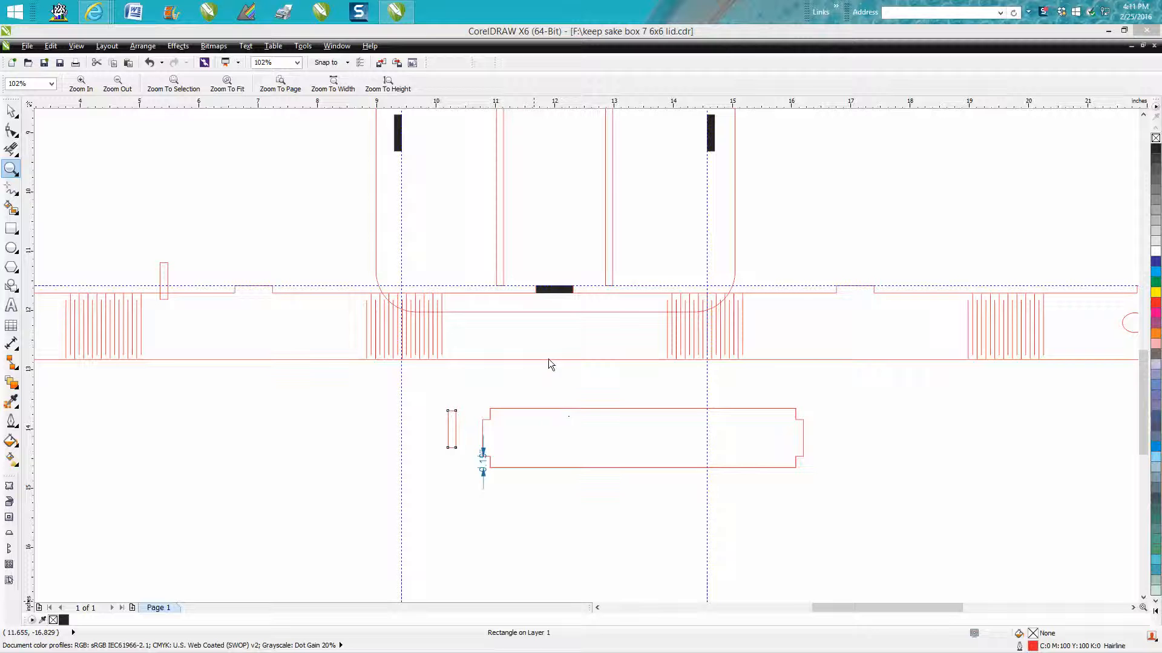
{"action": "mouse_move", "coordinate": [498, 343]}
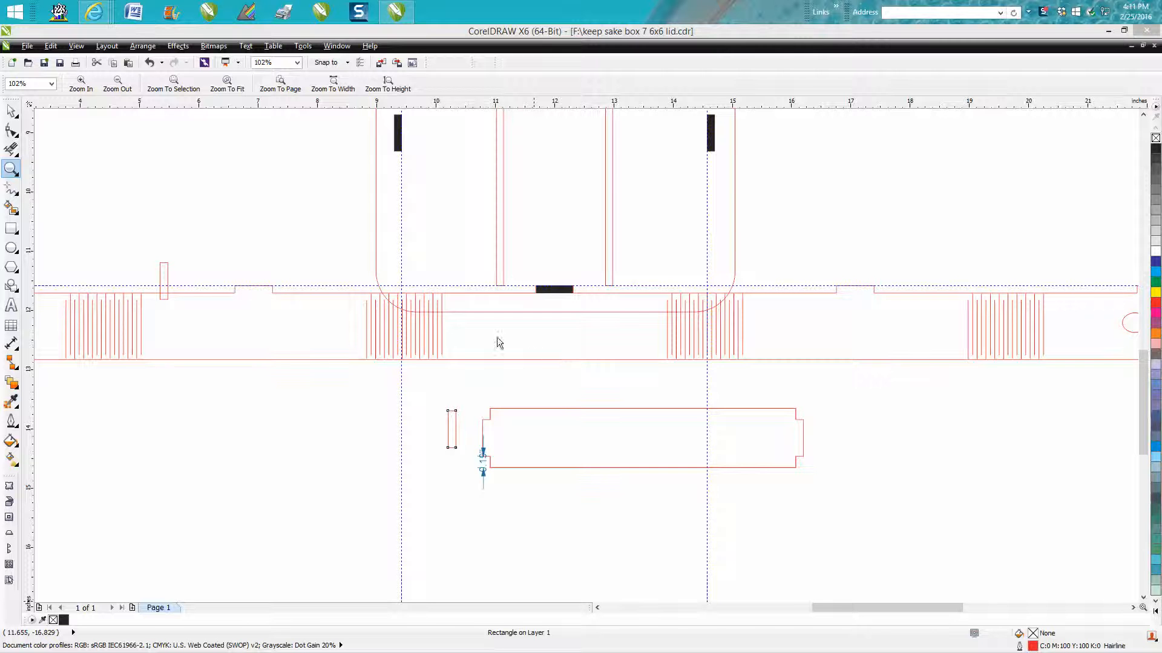
{"action": "mouse_move", "coordinate": [616, 411]}
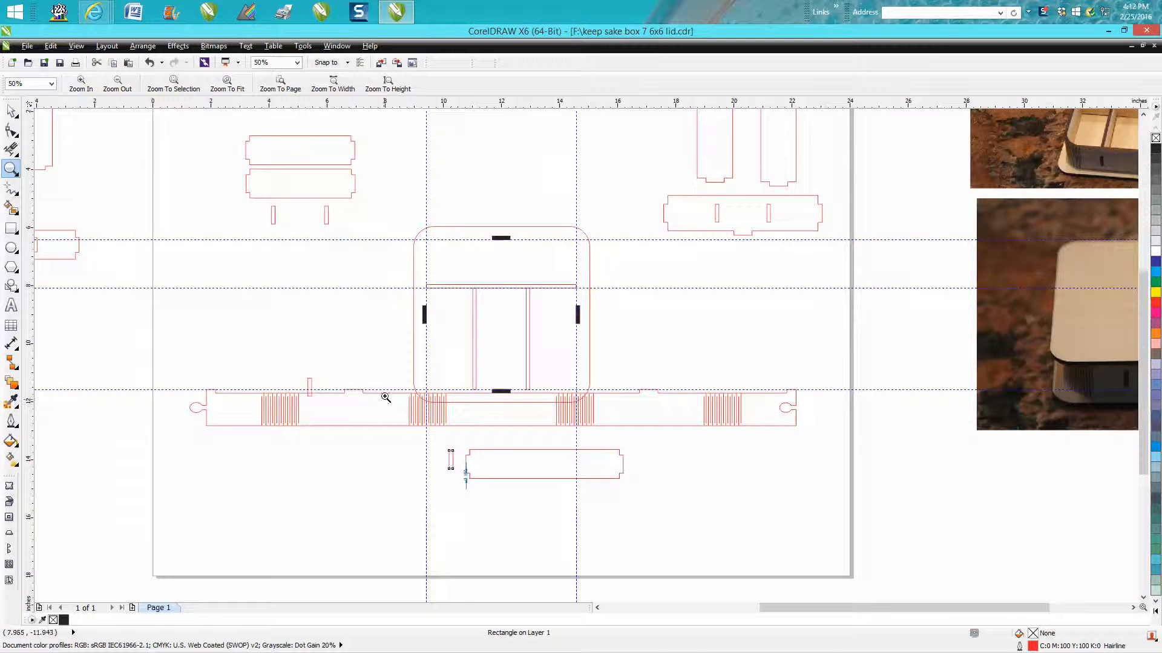
{"action": "mouse_move", "coordinate": [290, 386]}
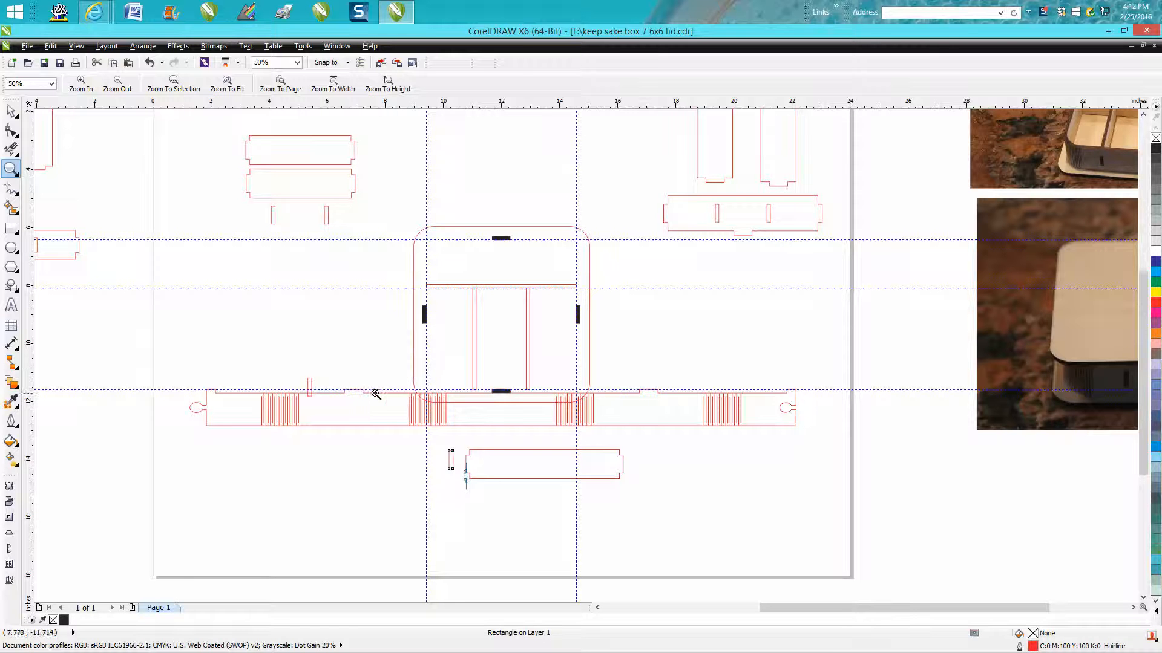
{"action": "mouse_move", "coordinate": [391, 431]}
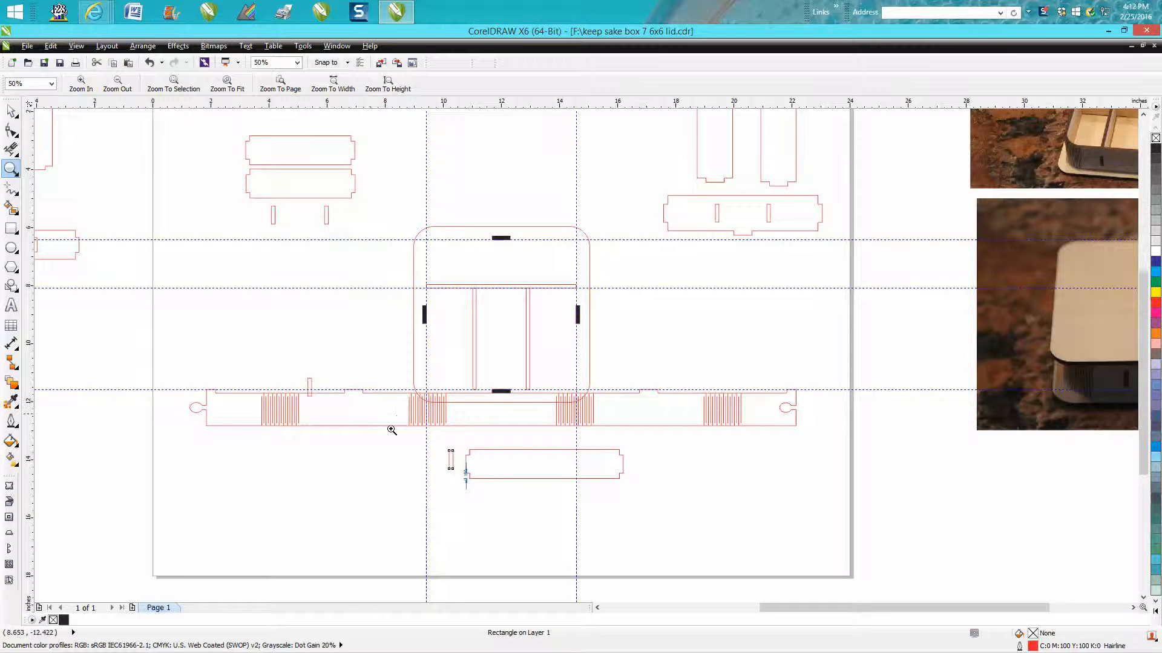
{"action": "mouse_move", "coordinate": [477, 423]}
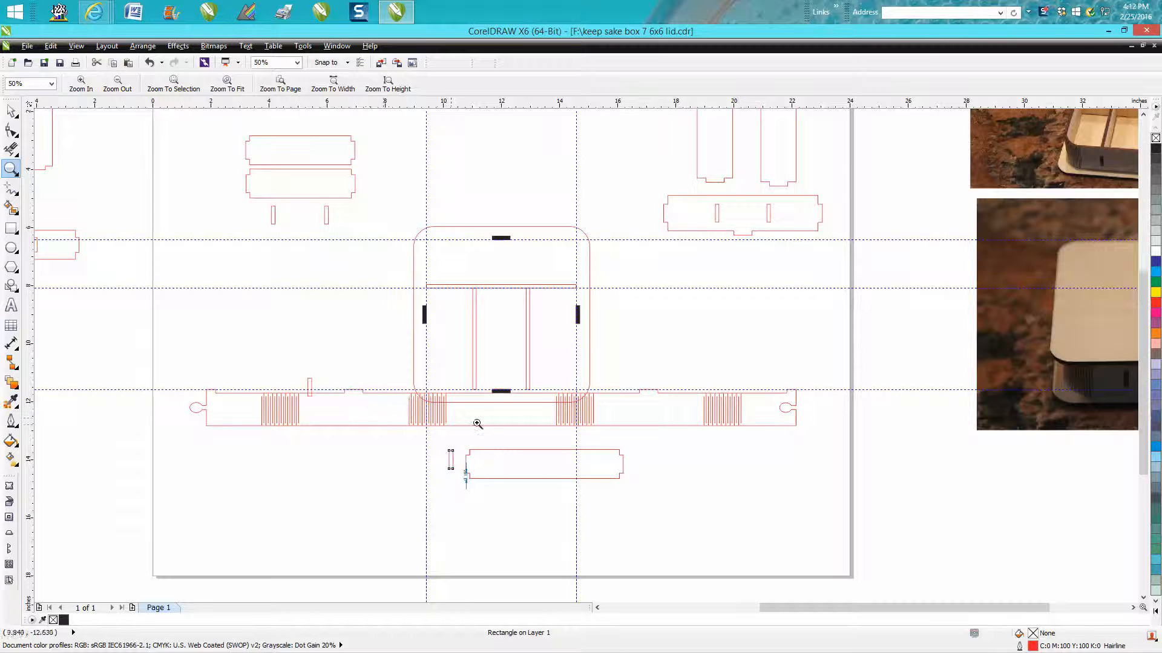
{"action": "mouse_move", "coordinate": [489, 411]}
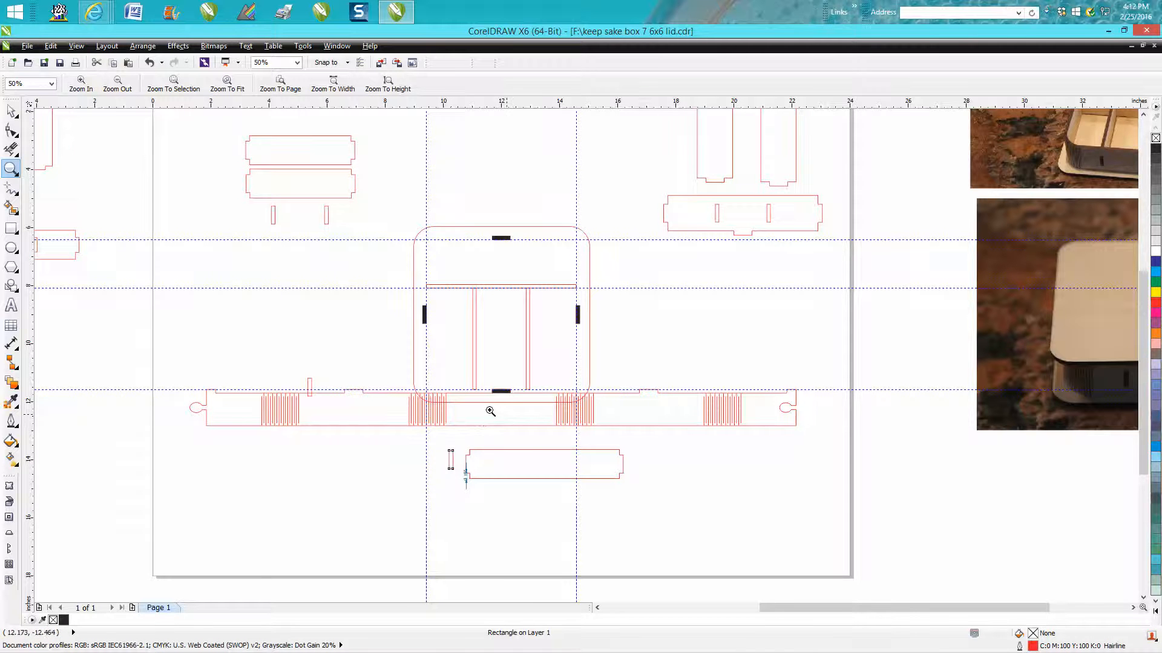
Step: Drag the hinged side strip group so its top edge follows the horizontal guideline
{"action": "left_click", "coordinate": [541, 464]}
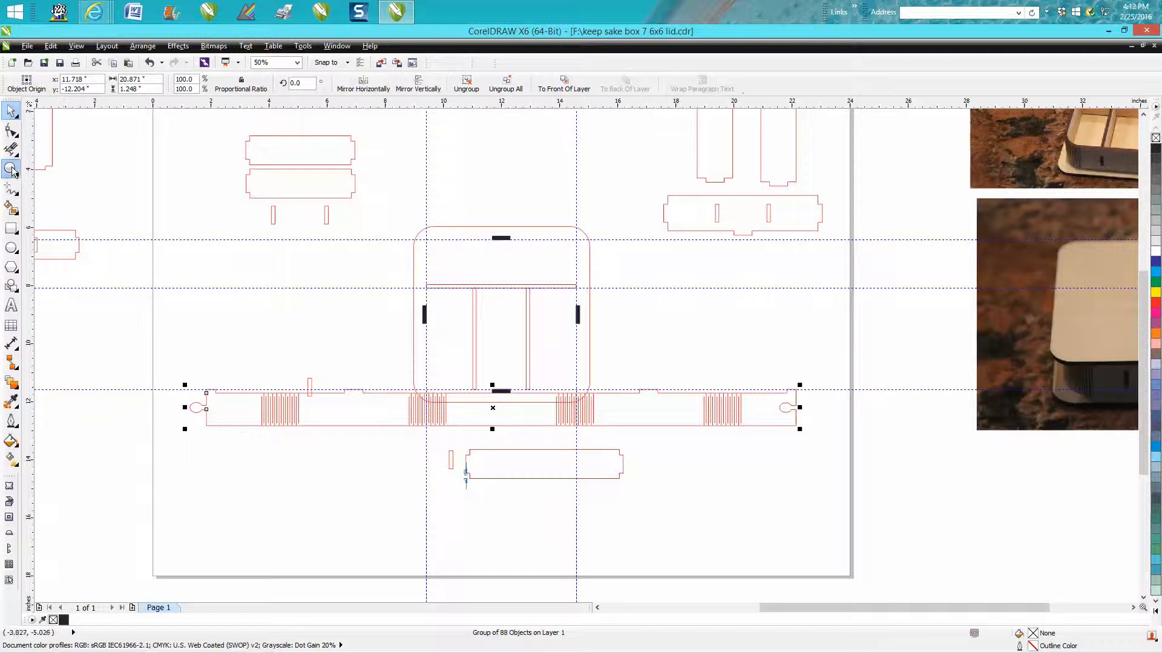
{"action": "left_click", "coordinate": [12, 169]}
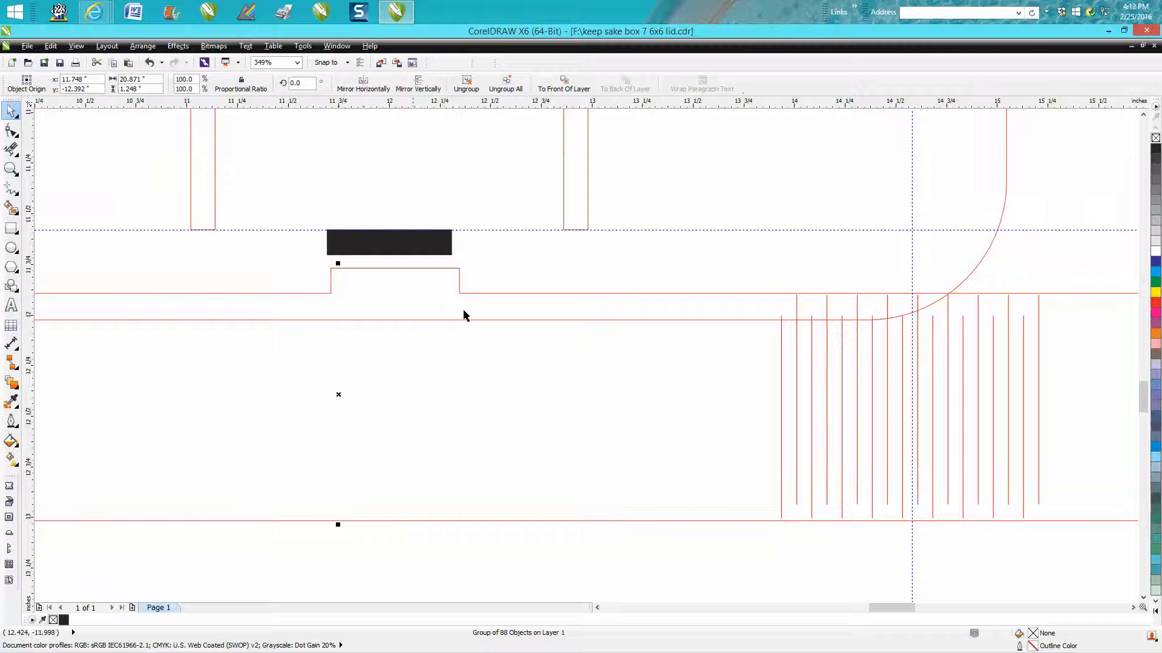
{"action": "mouse_move", "coordinate": [451, 269]}
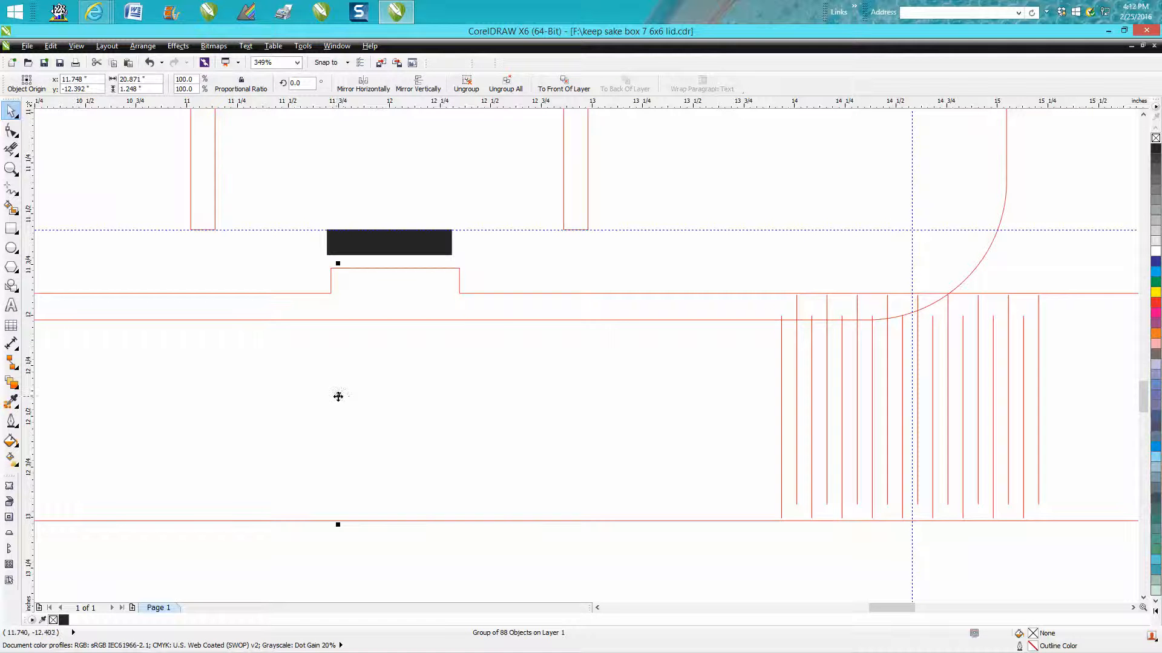
{"action": "left_click_drag", "start_coordinate": [338, 397], "coordinate": [333, 359]}
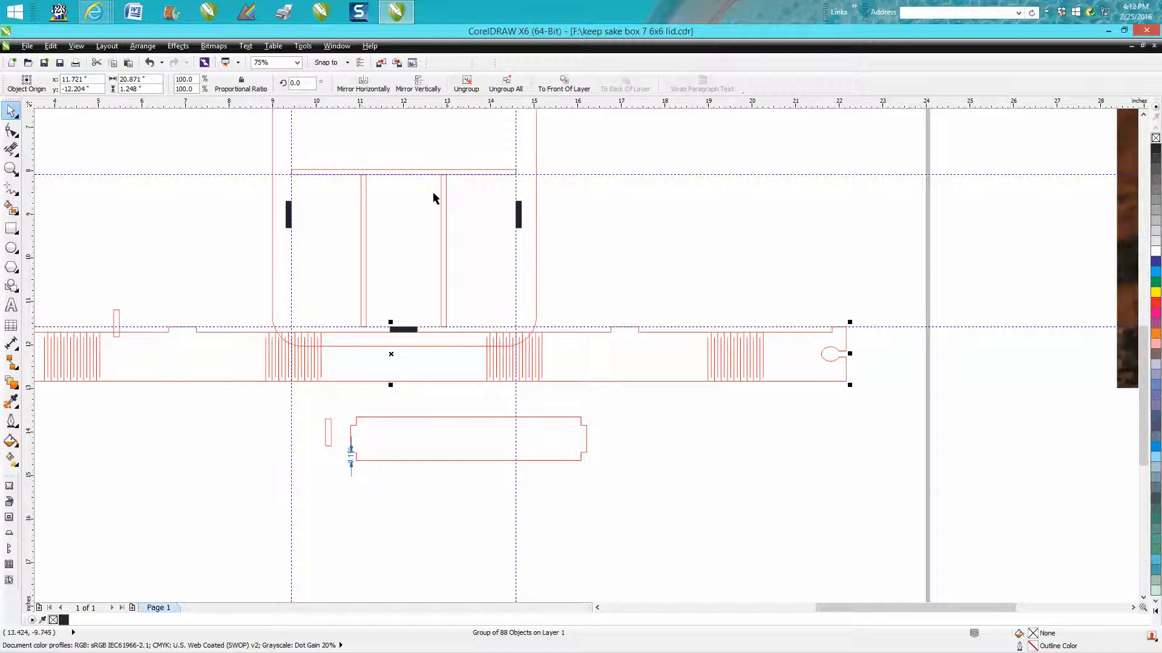
{"action": "mouse_move", "coordinate": [377, 334]}
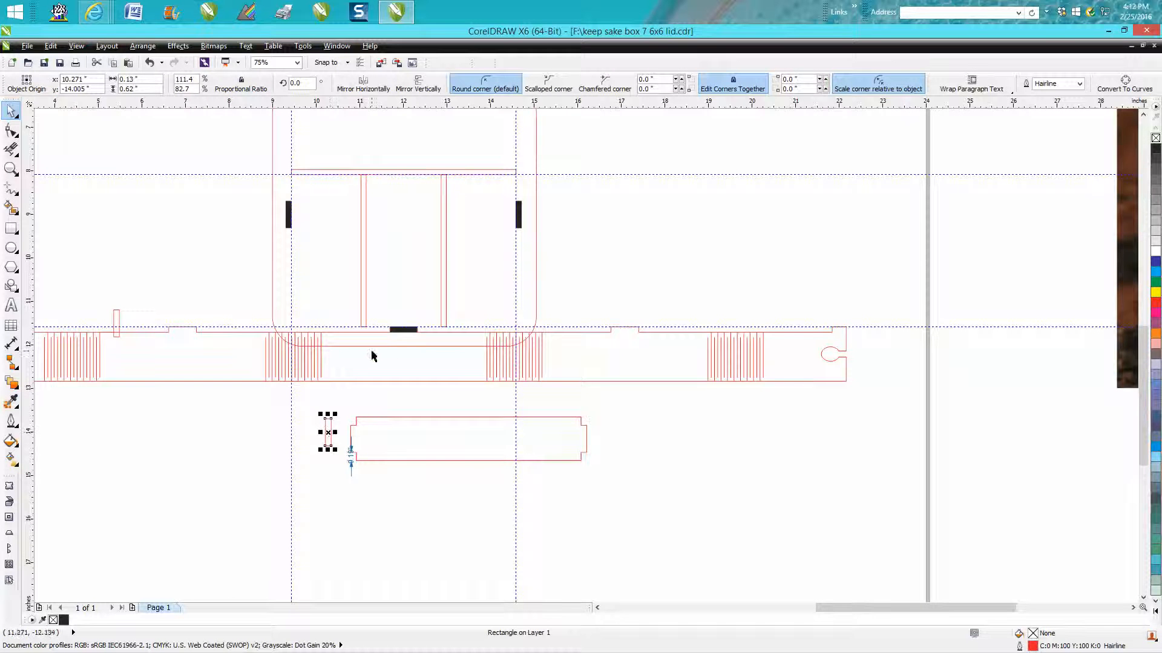
{"action": "mouse_move", "coordinate": [386, 358]}
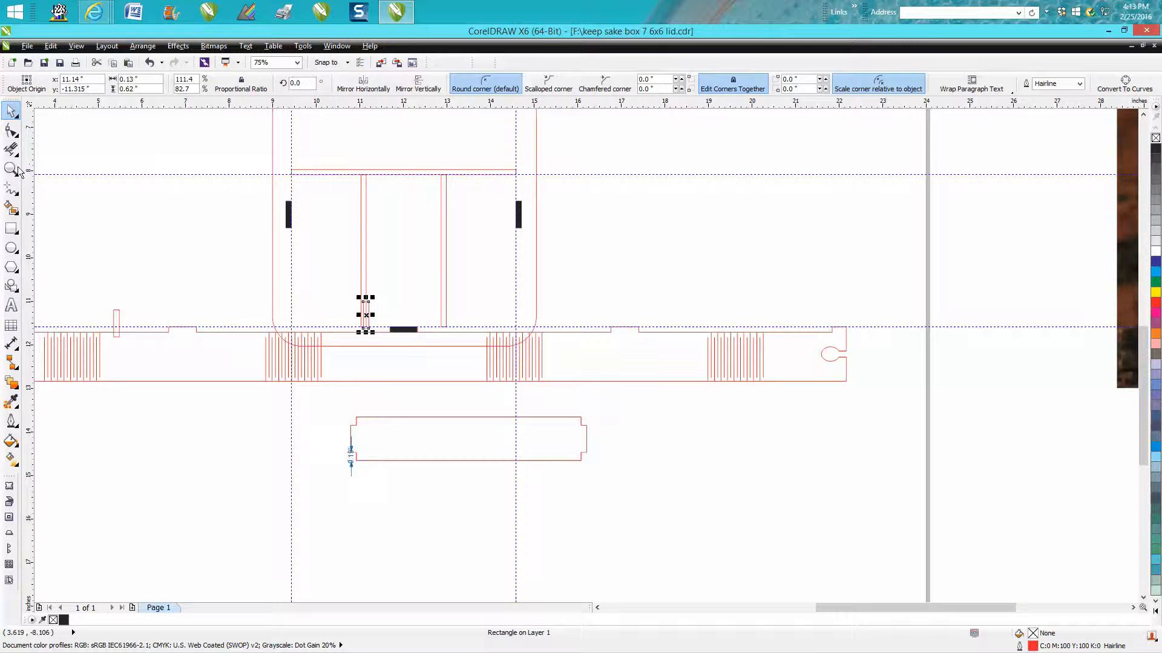
Step: Zoom in on the small tab rectangle placed at the lid's bottom edge
{"action": "left_click", "coordinate": [11, 171]}
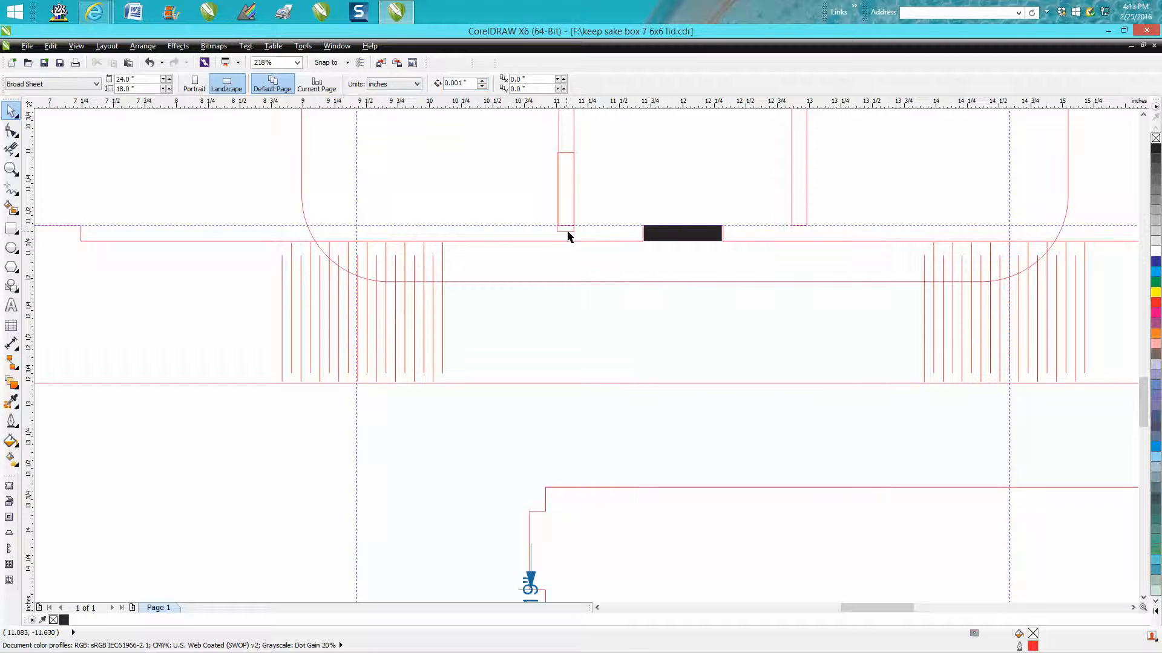
Step: Select the small tab rectangle to move it onto the strip's top edge
{"action": "left_click", "coordinate": [565, 191]}
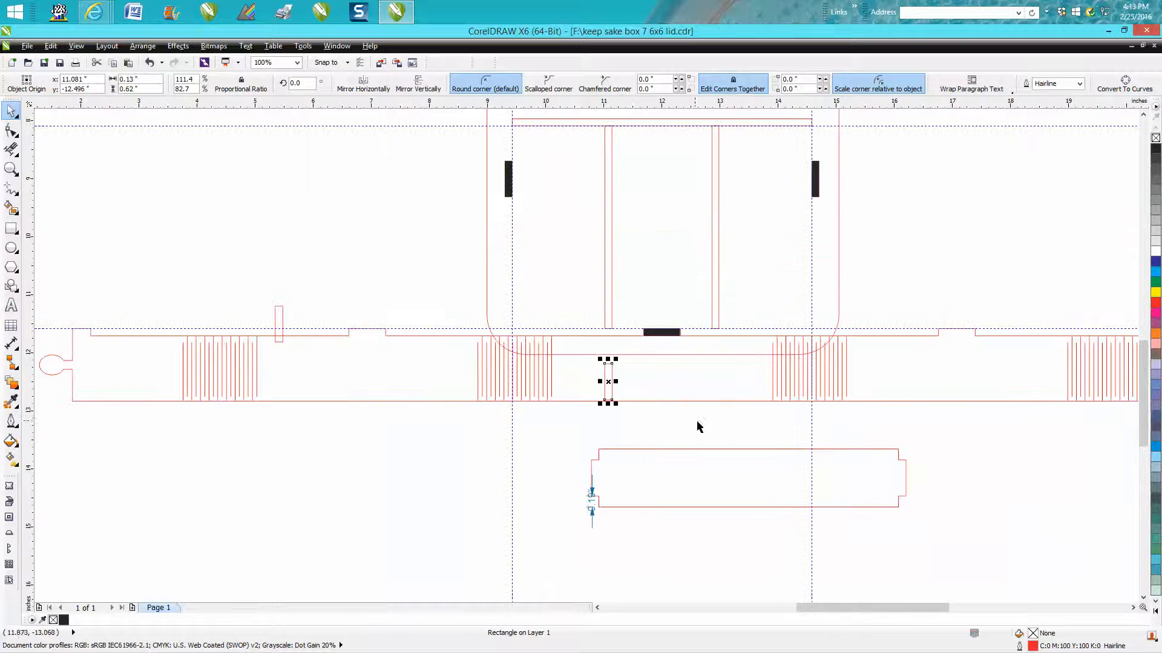
{"action": "mouse_move", "coordinate": [913, 346]}
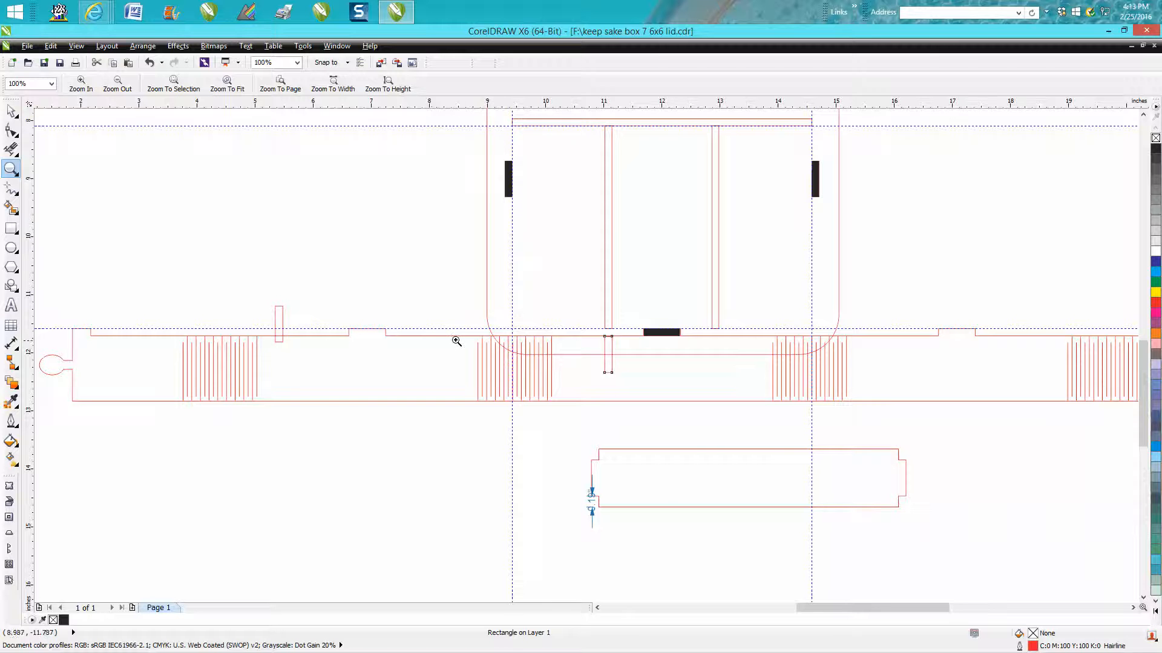
{"action": "mouse_move", "coordinate": [83, 187]}
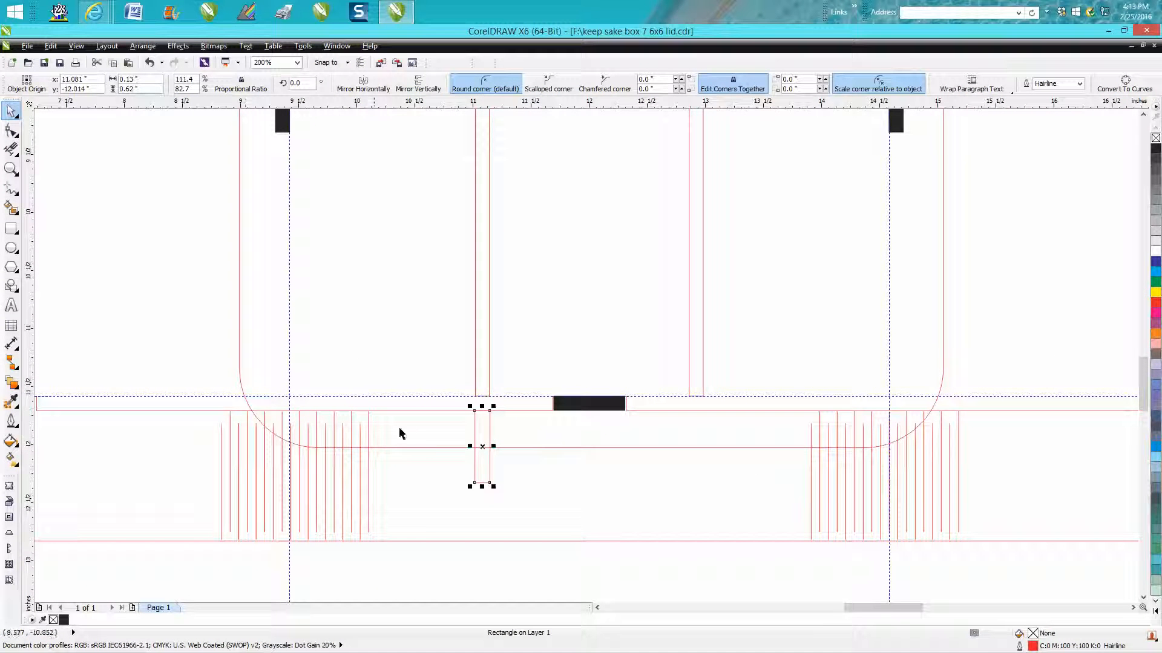
{"action": "mouse_move", "coordinate": [415, 440]}
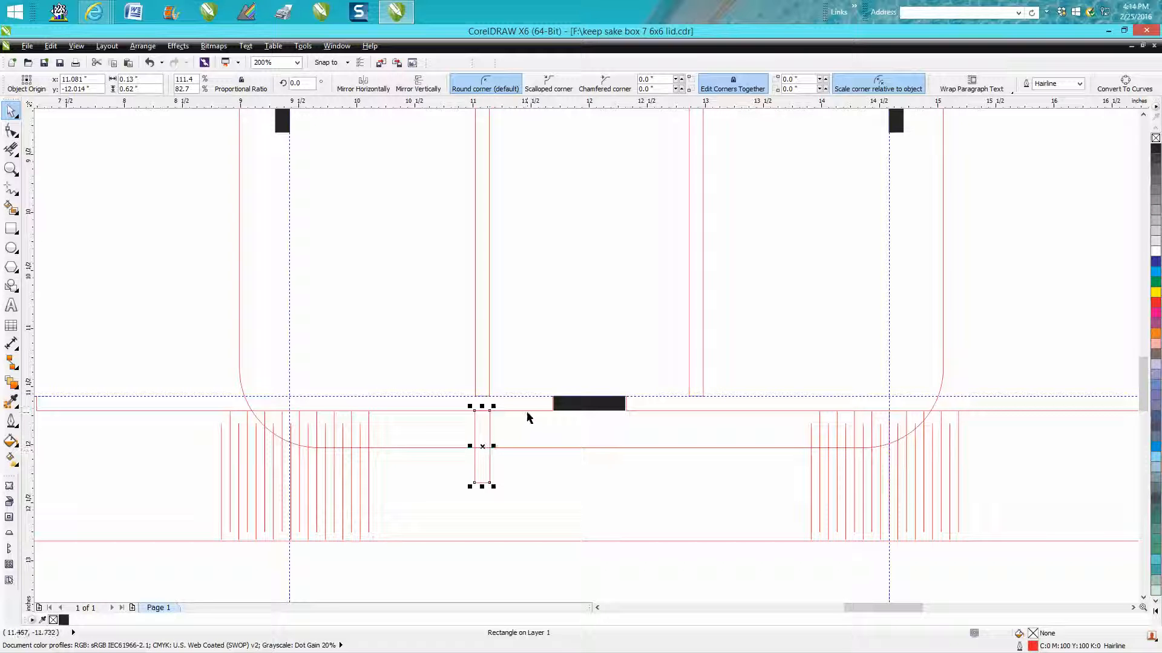
{"action": "mouse_move", "coordinate": [519, 541]}
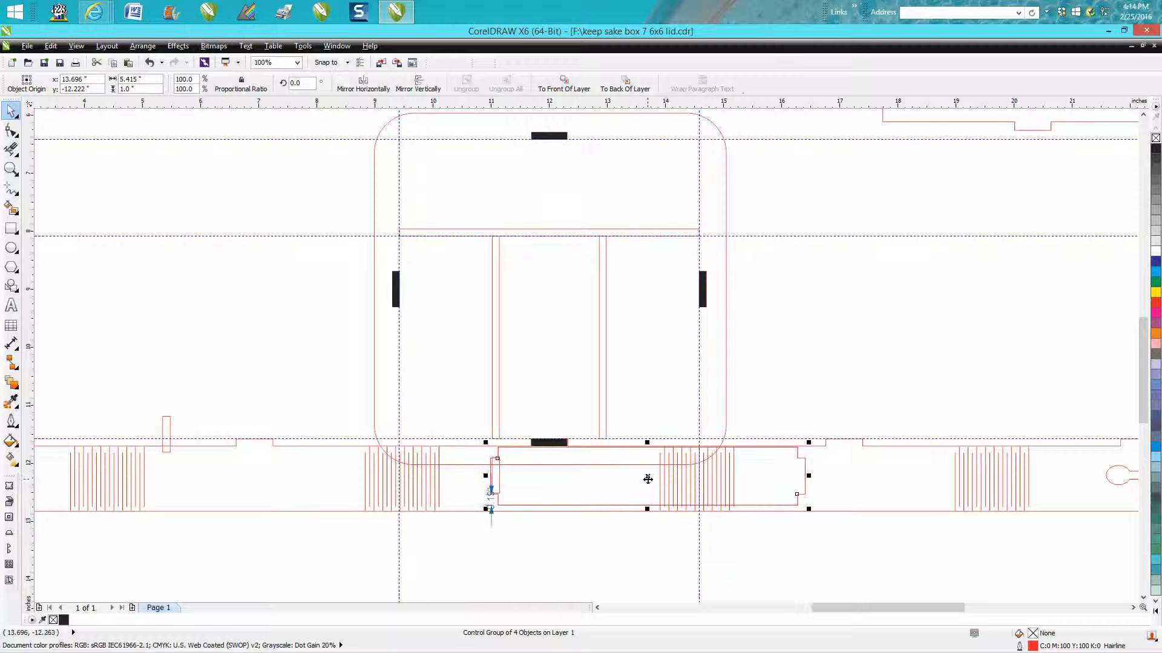
Step: Move the four-part tab group down so it sits below the side strip
{"action": "left_click", "coordinate": [11, 169]}
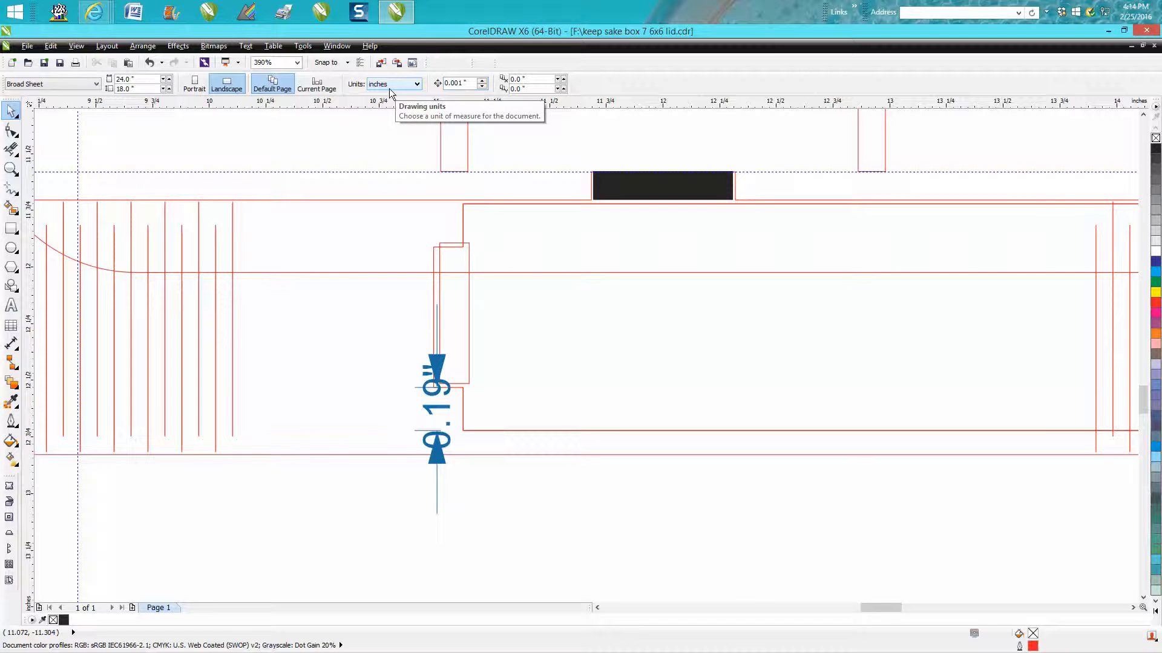
{"action": "left_click", "coordinate": [485, 203]}
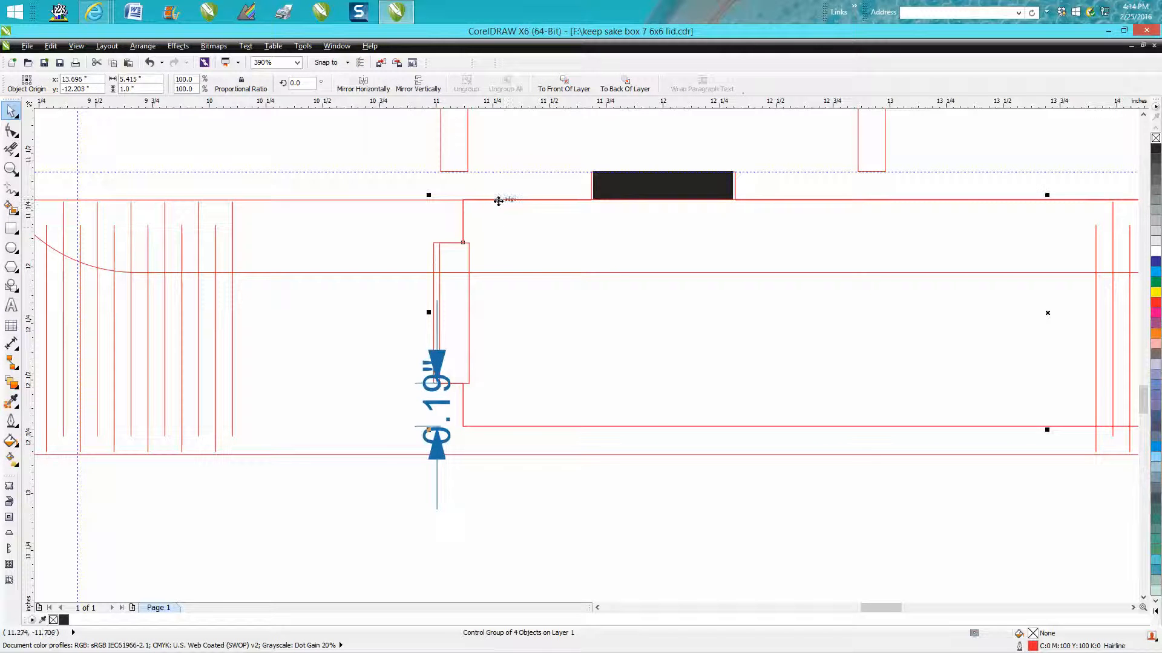
{"action": "mouse_move", "coordinate": [526, 206]}
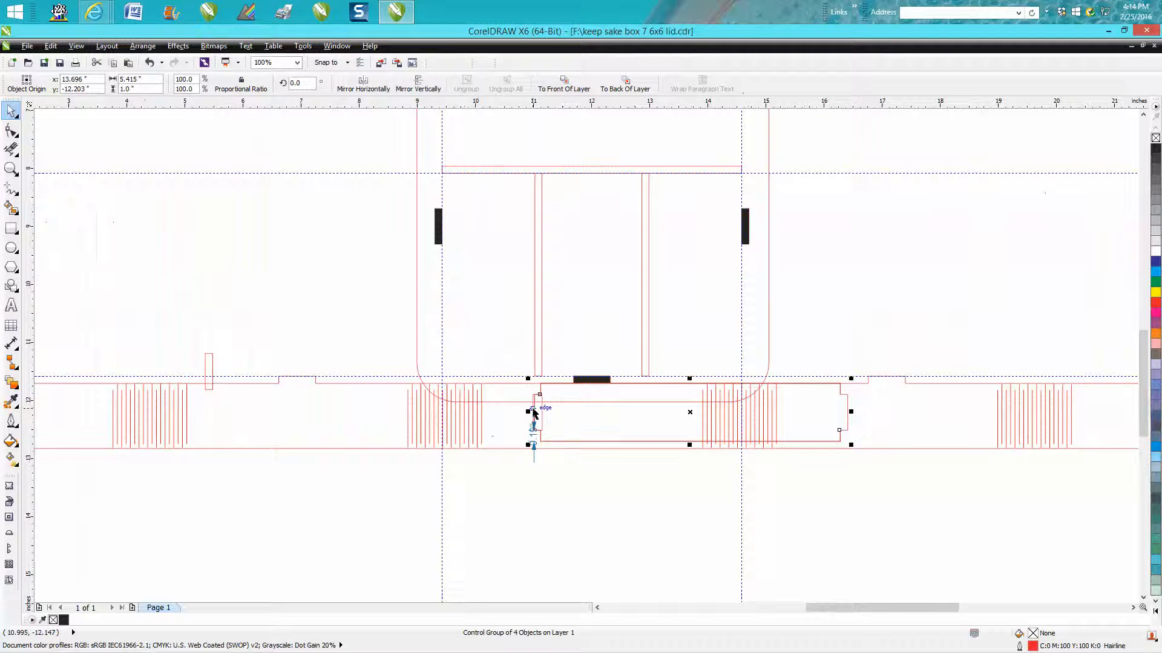
{"action": "mouse_move", "coordinate": [352, 310]}
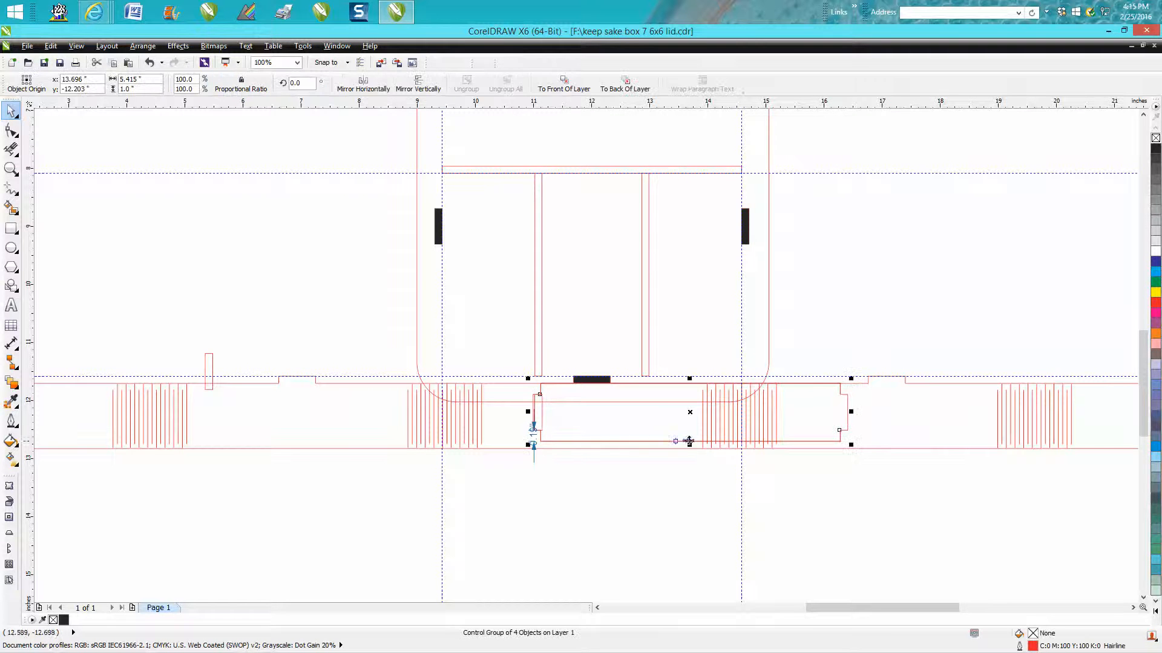
{"action": "left_click_drag", "start_coordinate": [684, 426], "coordinate": [685, 527]}
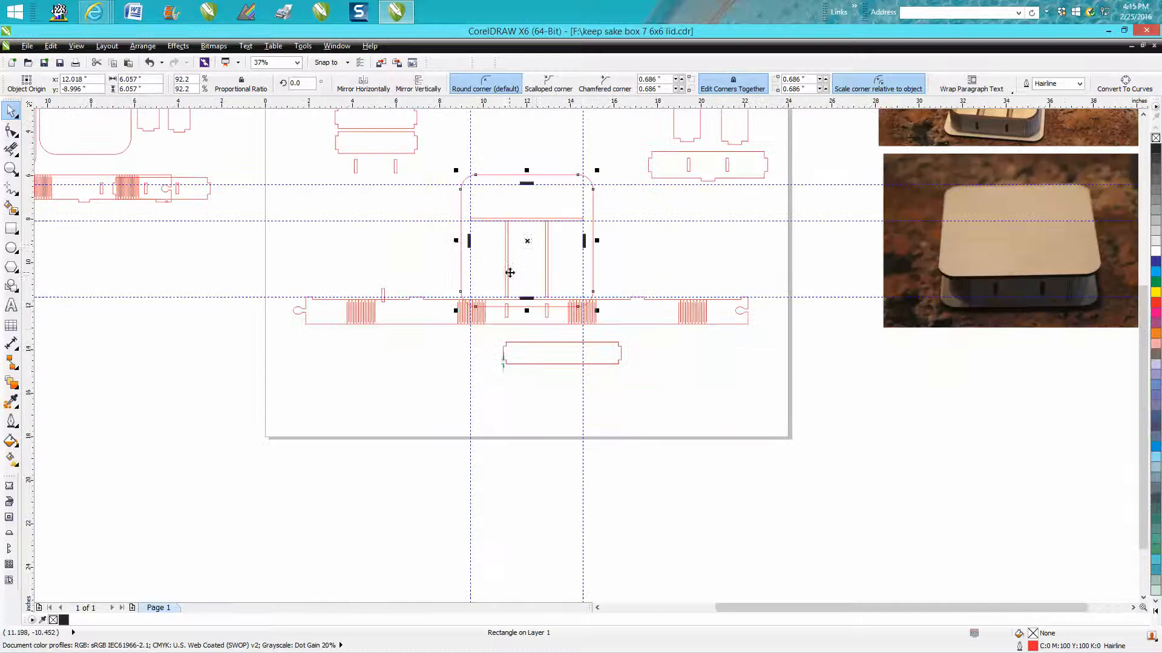
Step: Group the side strip's three parts and move the group below the tab piece
{"action": "left_click_drag", "start_coordinate": [509, 272], "coordinate": [545, 198]}
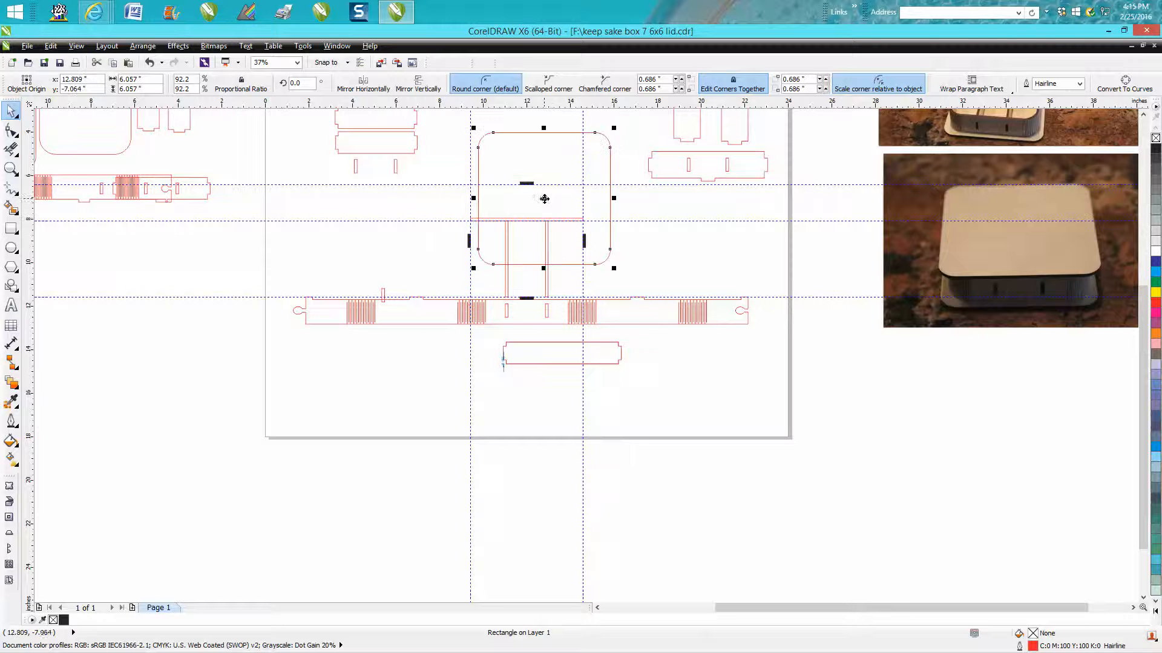
{"action": "left_click", "coordinate": [148, 62]}
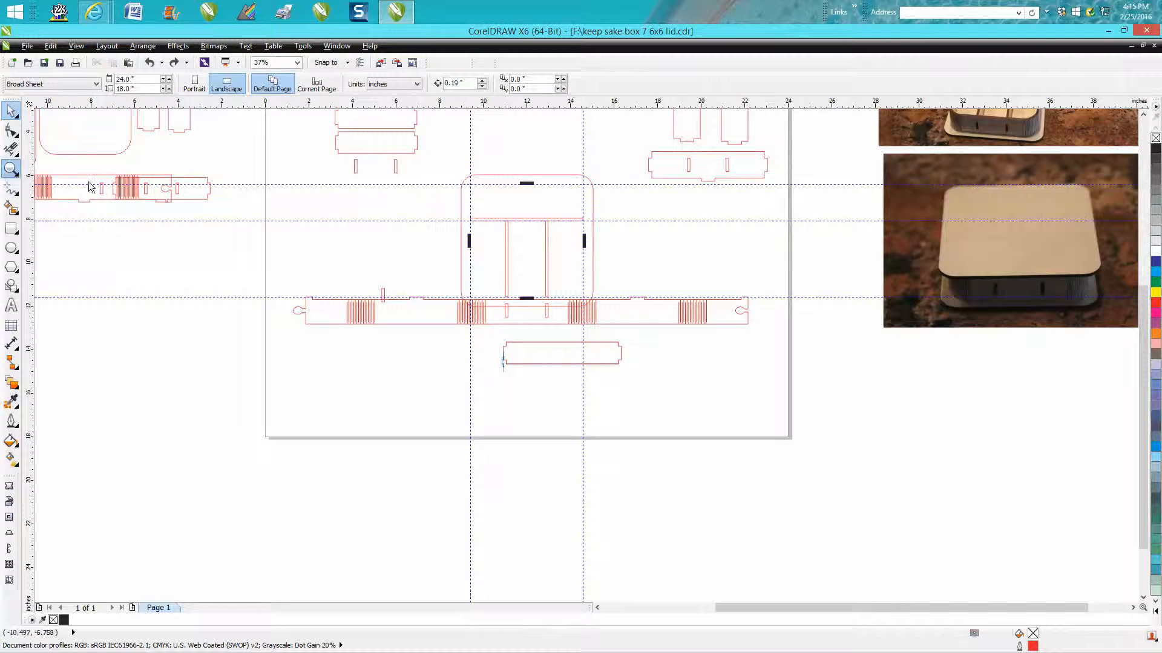
{"action": "left_click", "coordinate": [13, 169]}
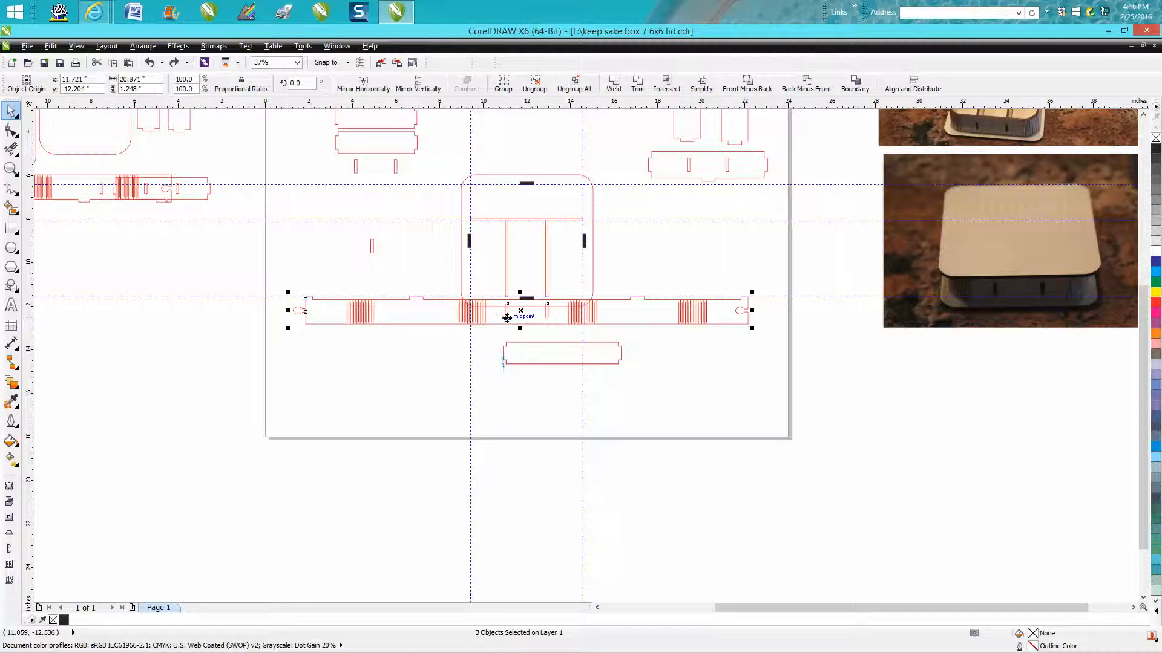
{"action": "mouse_move", "coordinate": [496, 621]}
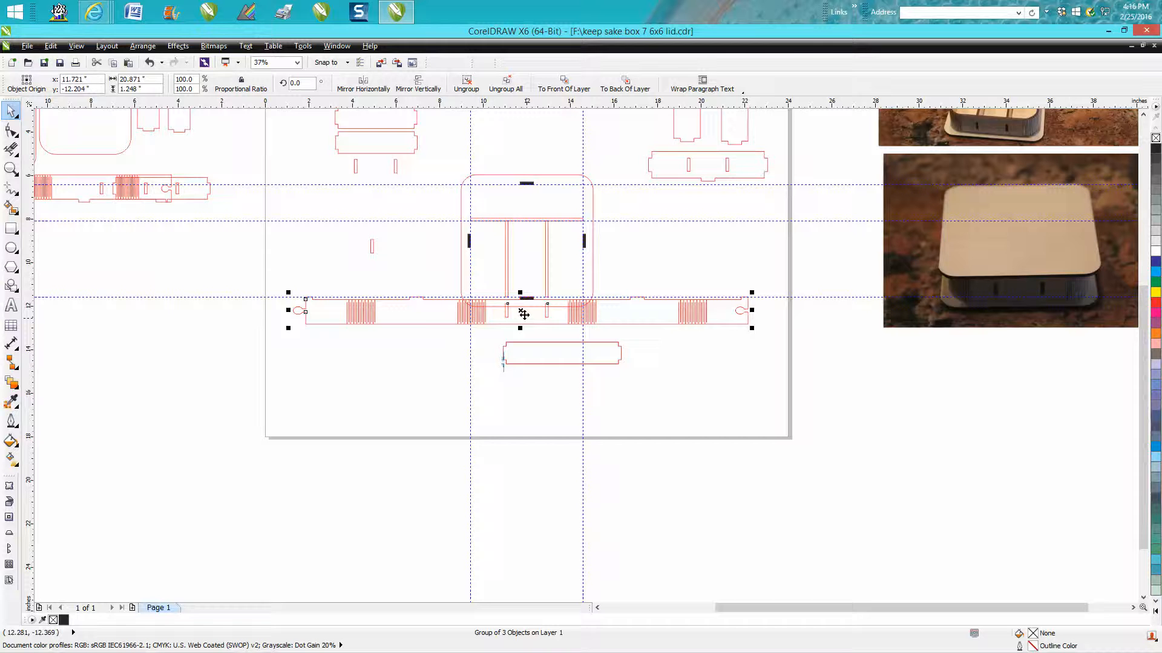
{"action": "left_click_drag", "start_coordinate": [523, 310], "coordinate": [507, 395]}
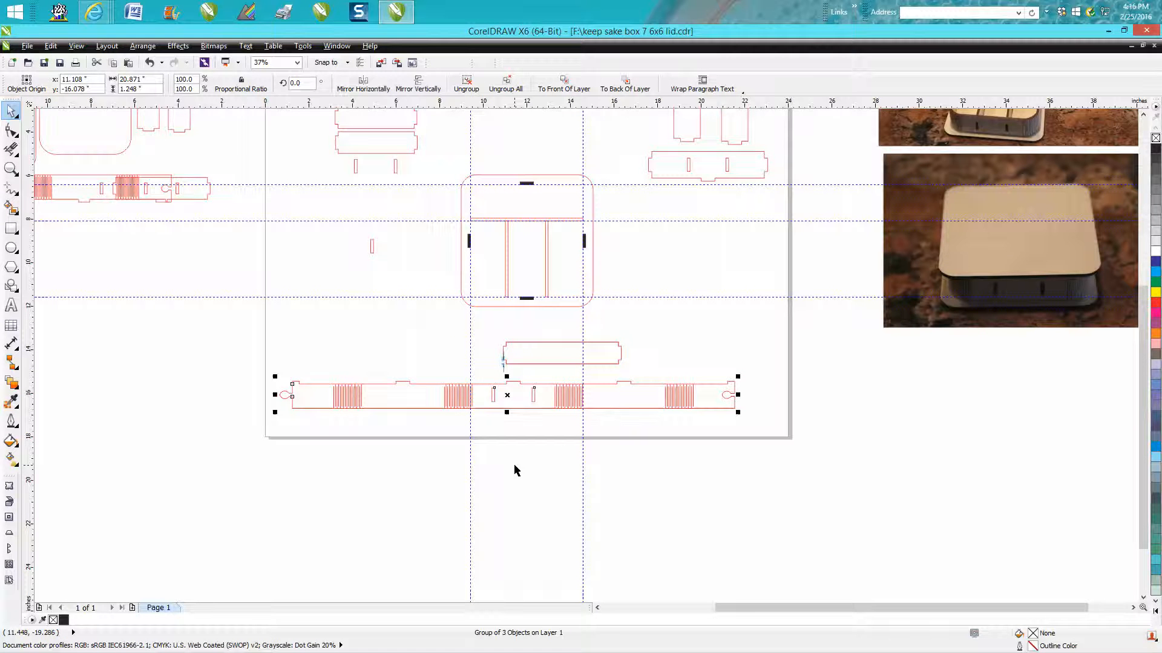
{"action": "mouse_move", "coordinate": [515, 432]}
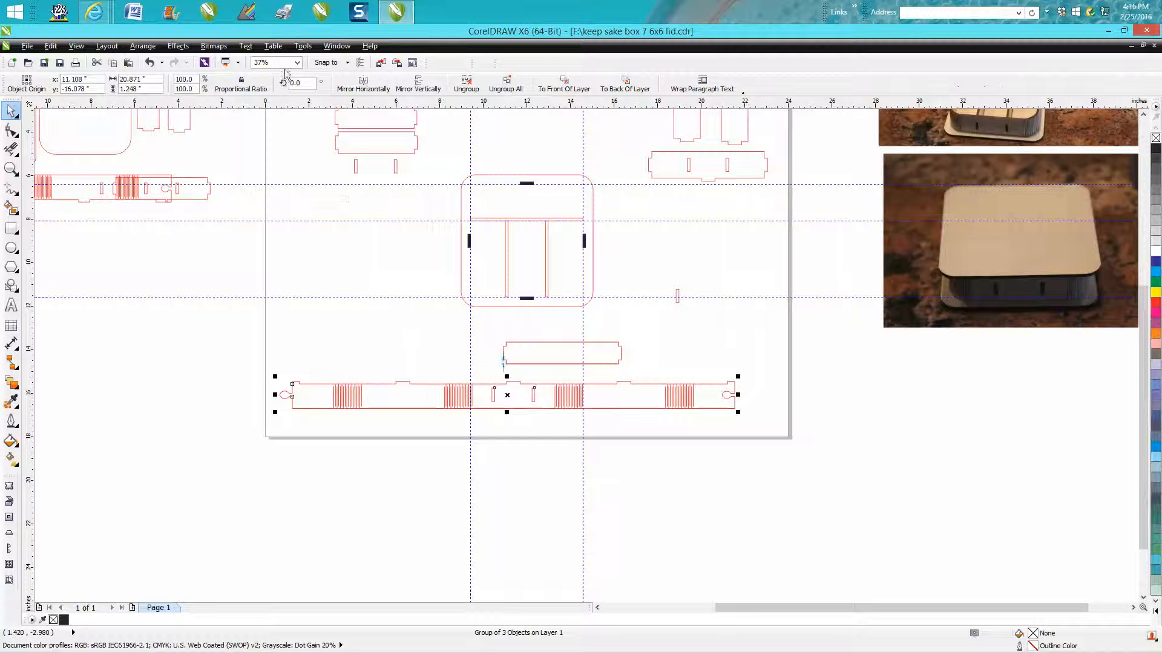
Step: Rotate the strip group to 270° and place it upright along the lid's left edge
{"action": "left_click", "coordinate": [296, 82]}
{"action": "type", "text": "270"}
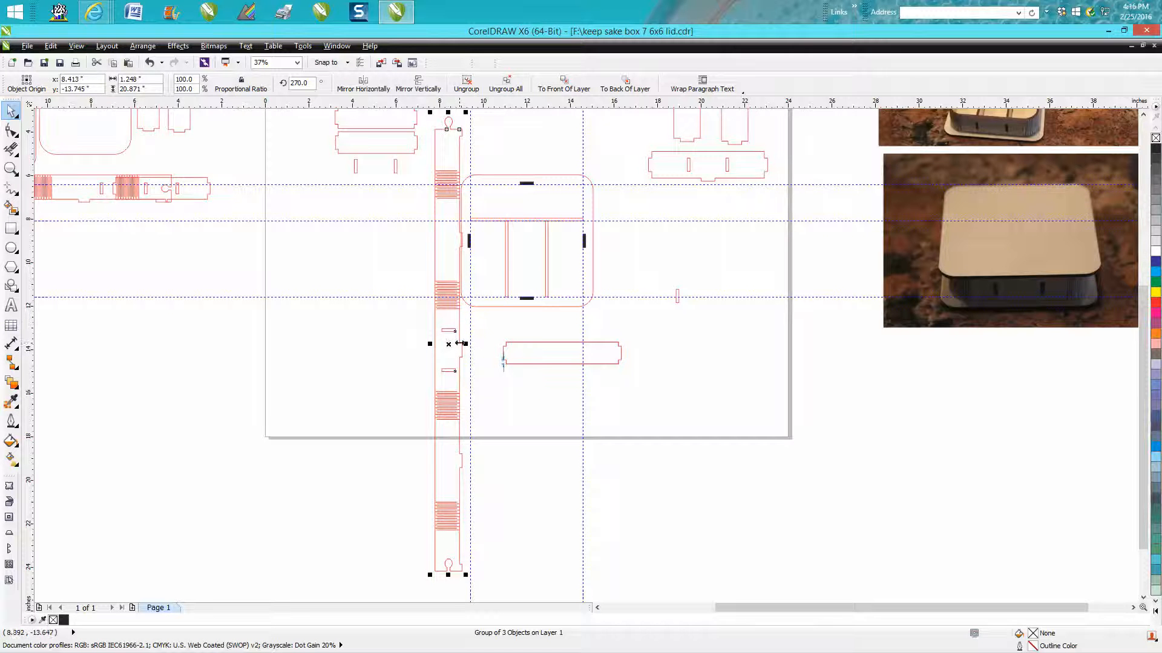
{"action": "mouse_move", "coordinate": [496, 276]}
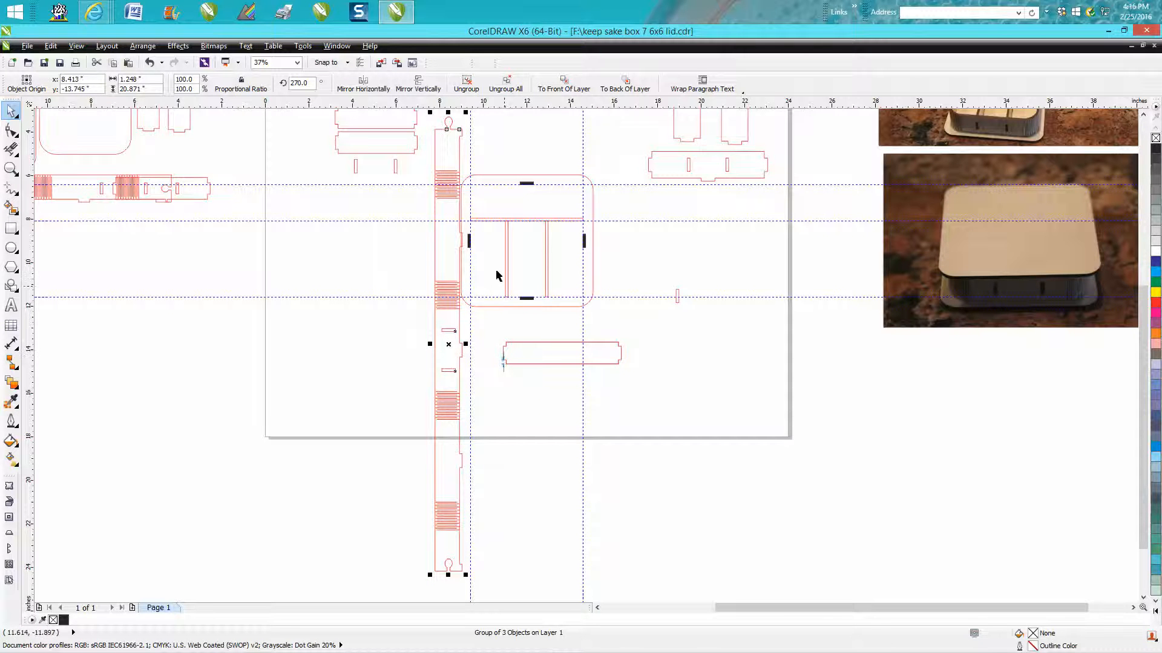
{"action": "left_click", "coordinate": [11, 170]}
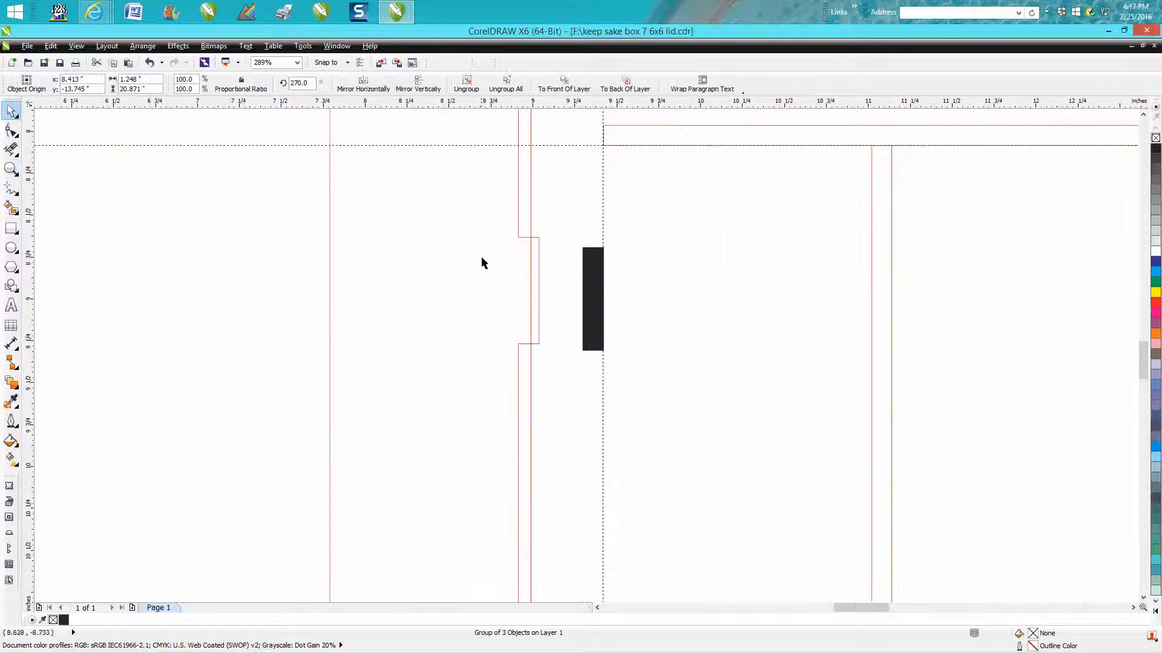
{"action": "mouse_move", "coordinate": [468, 301]}
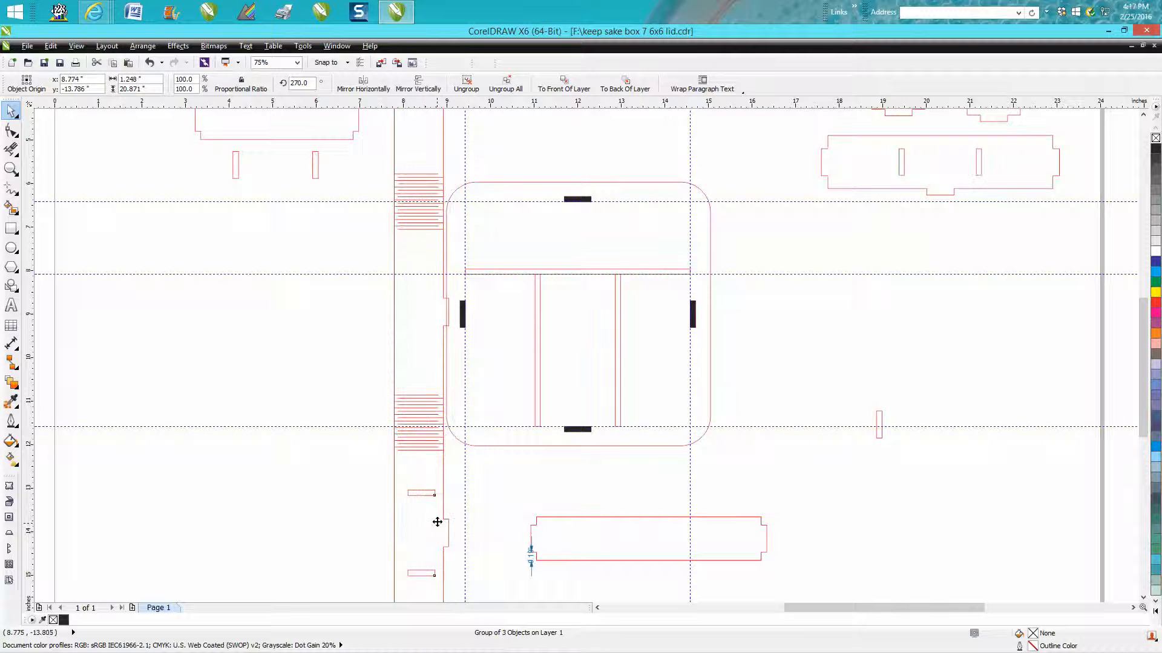
{"action": "left_click", "coordinate": [10, 169]}
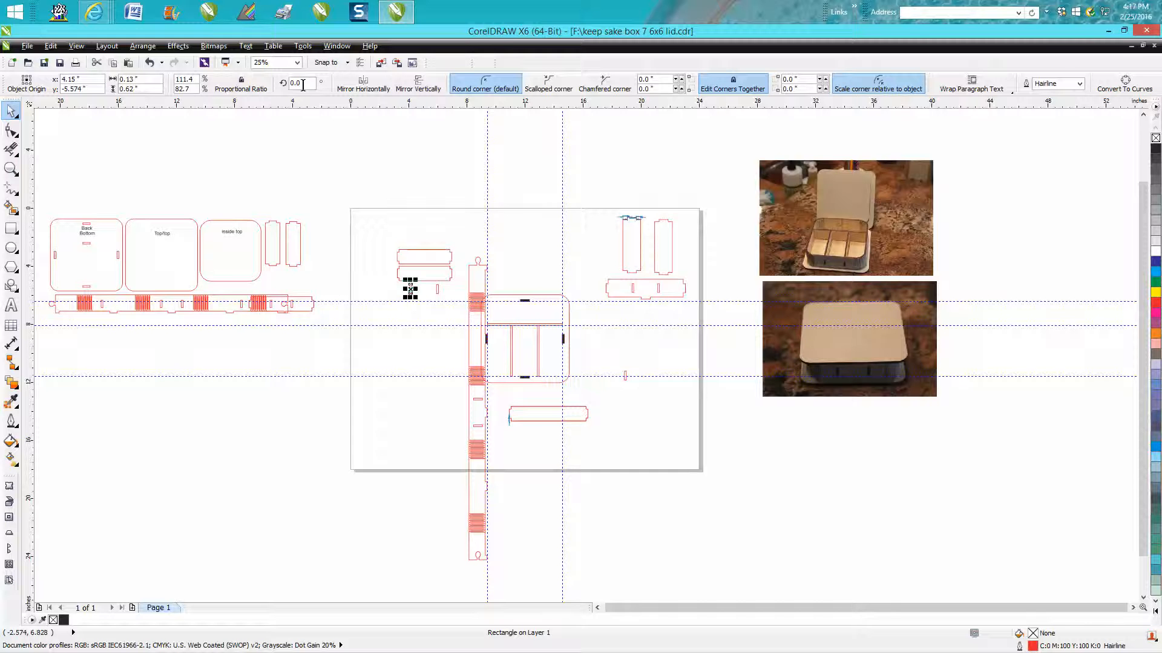
Step: Rotate the small tab rectangle to 90° and snap it beside the upright strip at the top guideline
{"action": "type", "text": "90.0"}
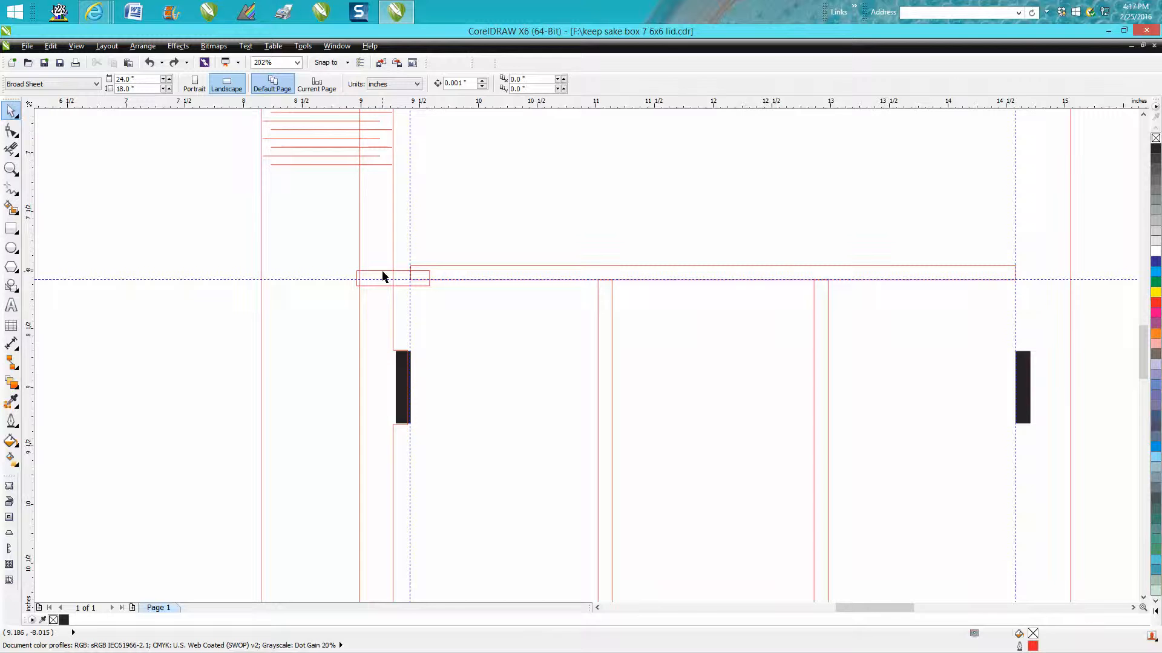
{"action": "mouse_move", "coordinate": [407, 277]}
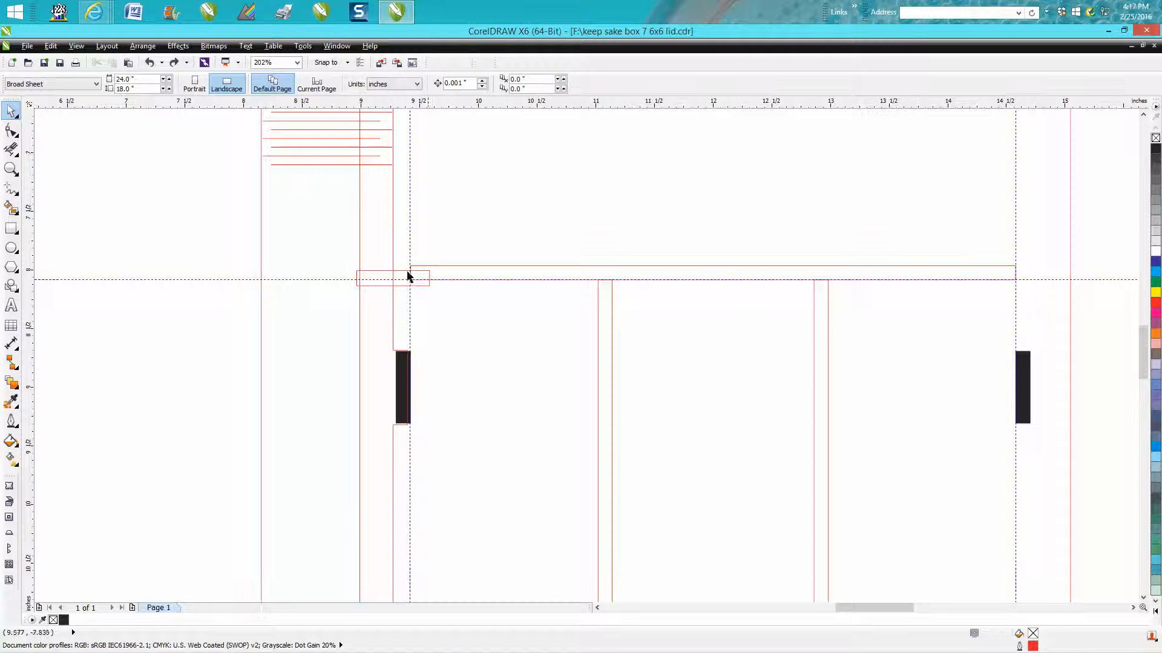
{"action": "left_click", "coordinate": [391, 272]}
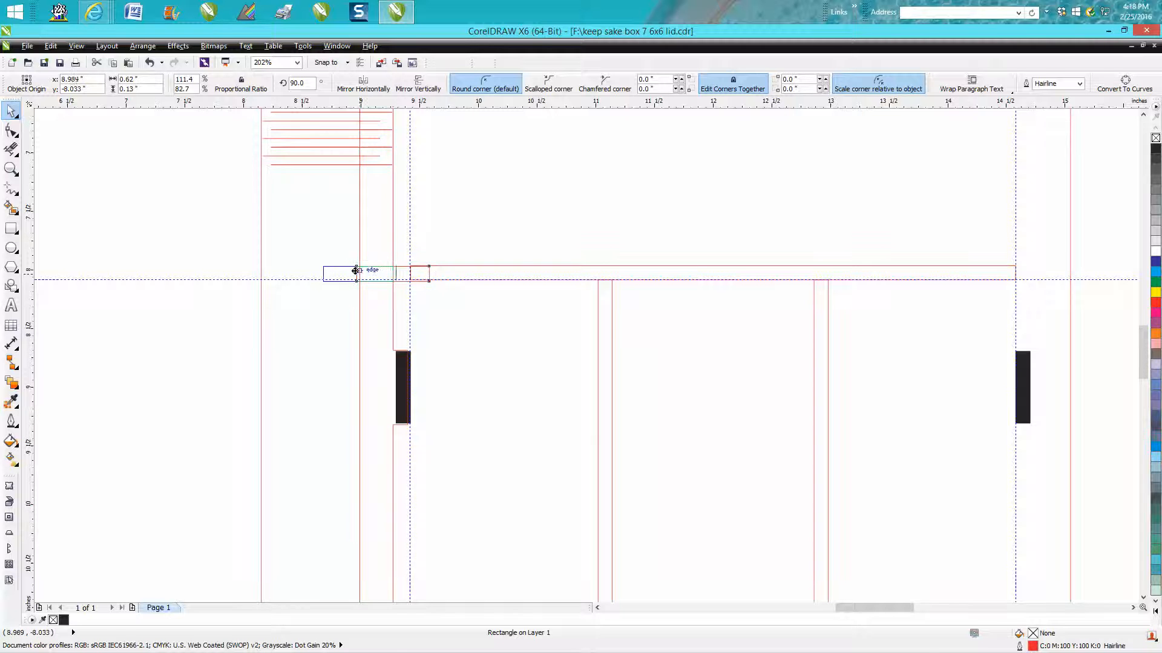
{"action": "left_click", "coordinate": [356, 272]}
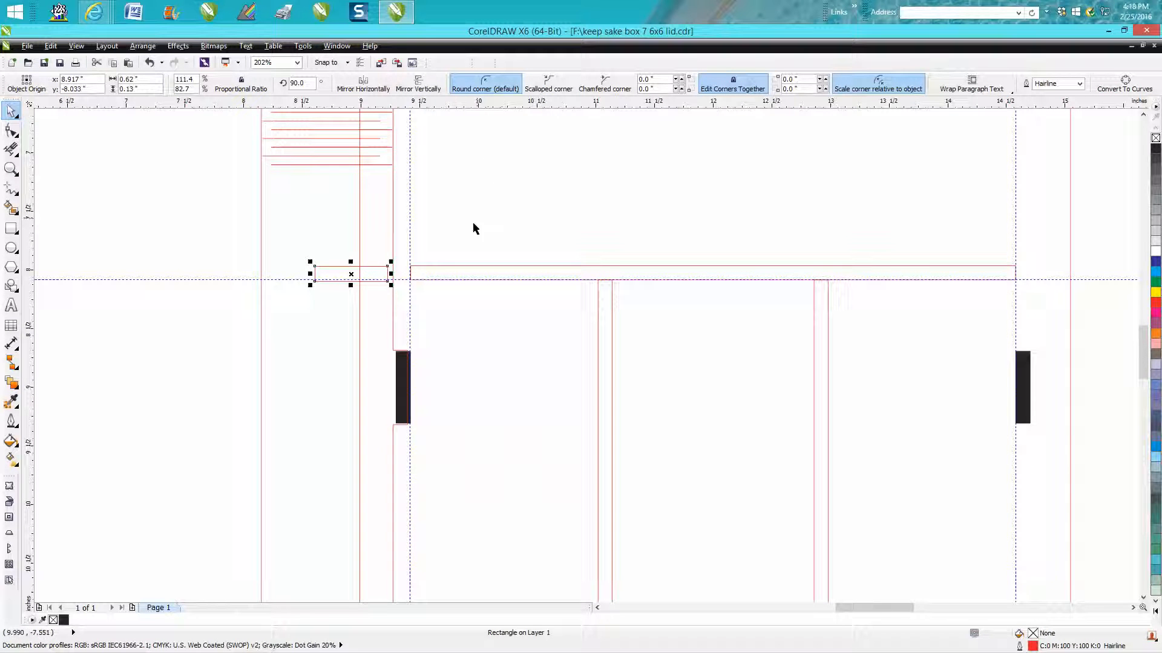
{"action": "mouse_move", "coordinate": [391, 272]}
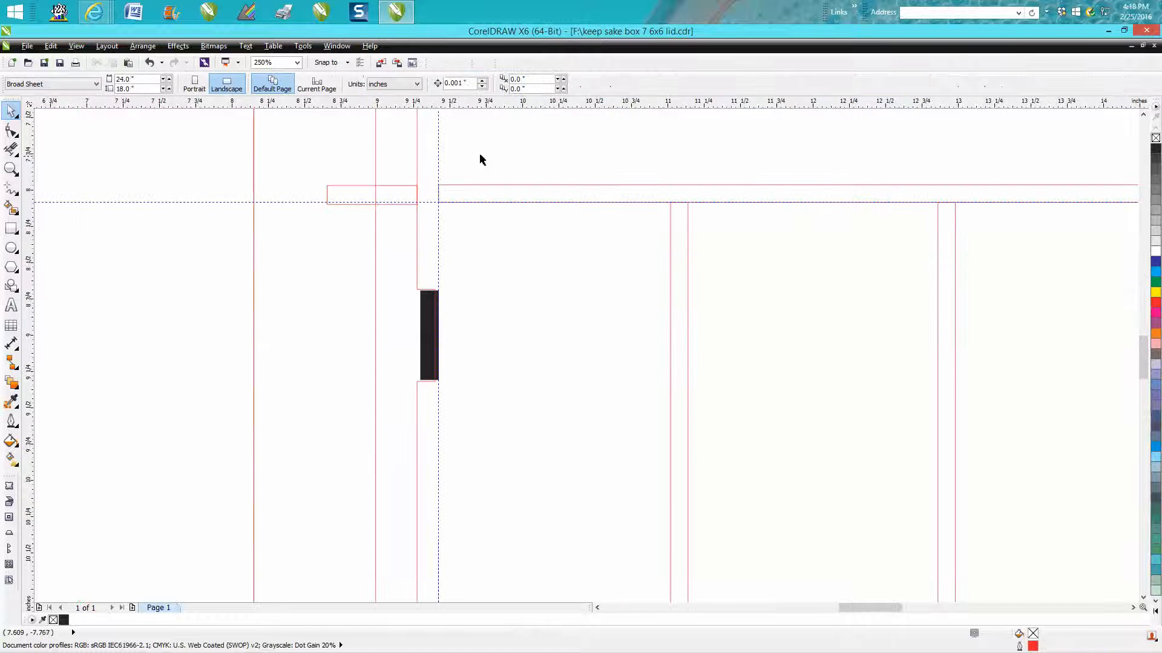
{"action": "left_click", "coordinate": [436, 181]}
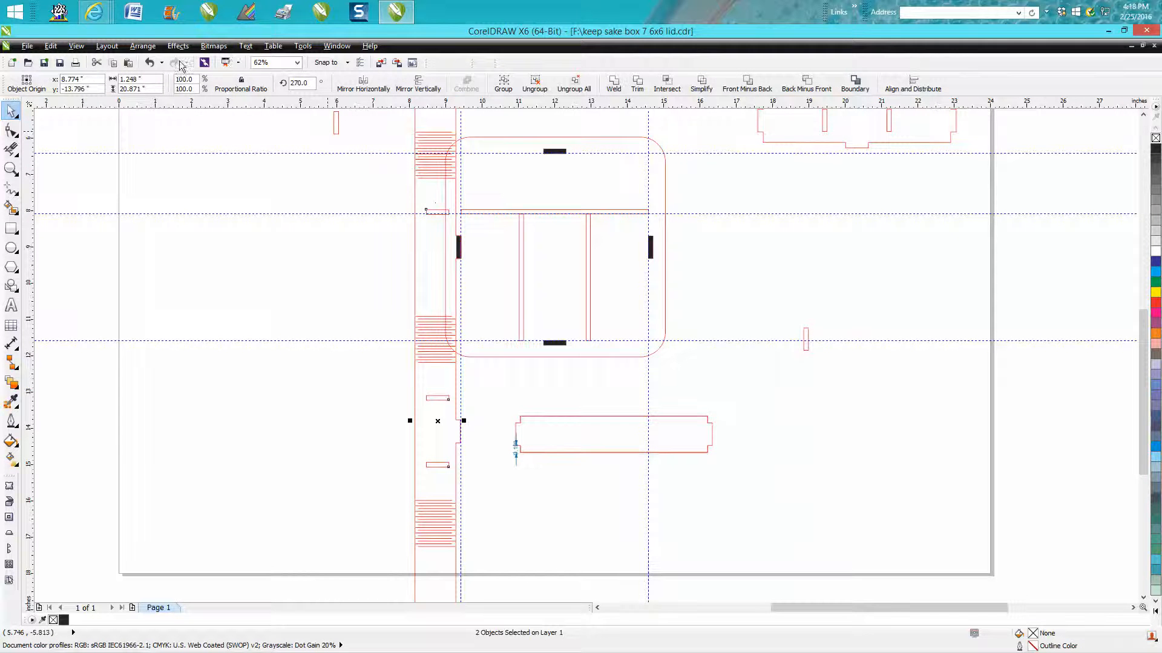
Step: Group the strip with its tab for rotation to 180° along the lid's right edge
{"action": "left_click", "coordinate": [502, 83]}
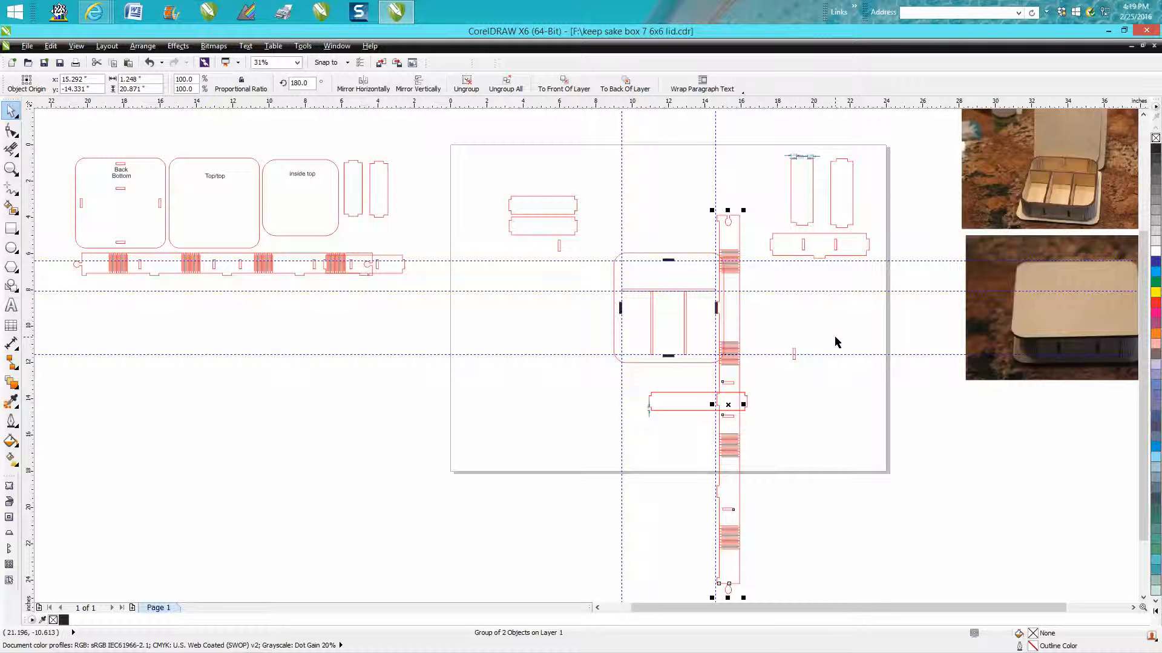
{"action": "mouse_move", "coordinate": [605, 288]}
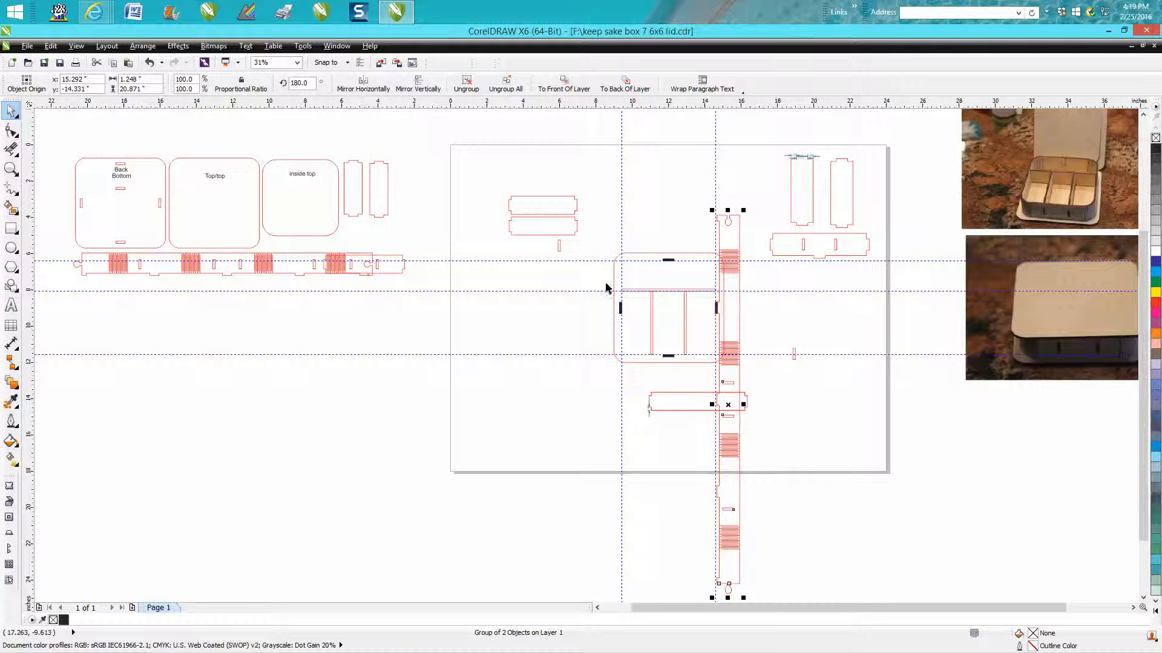
{"action": "mouse_move", "coordinate": [224, 255]}
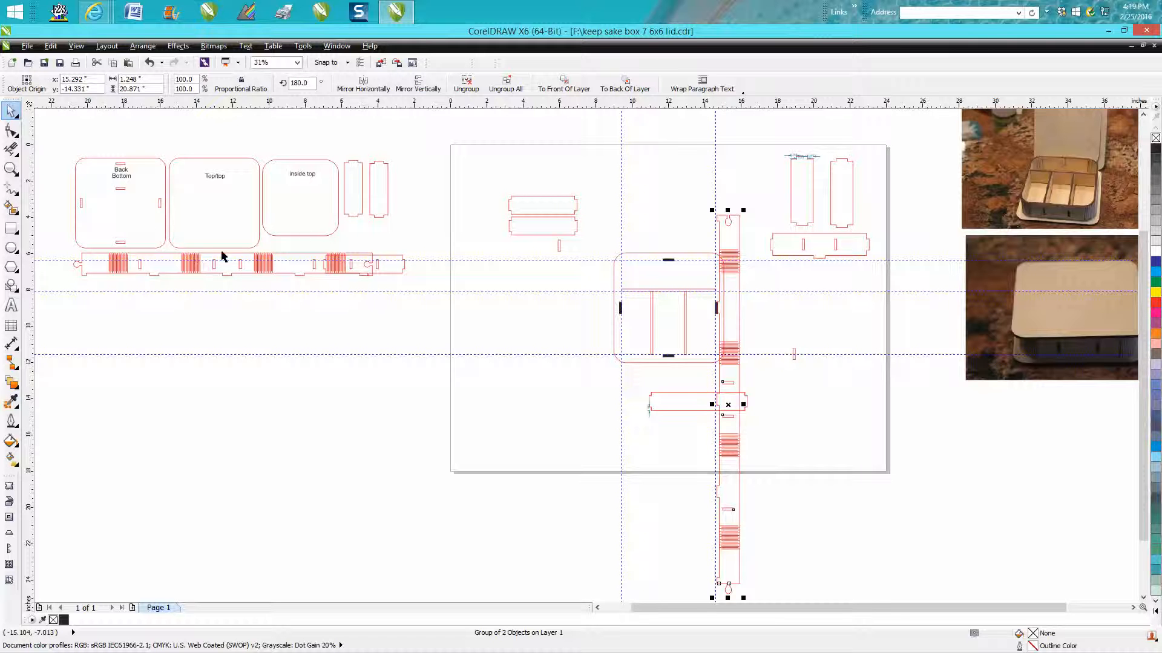